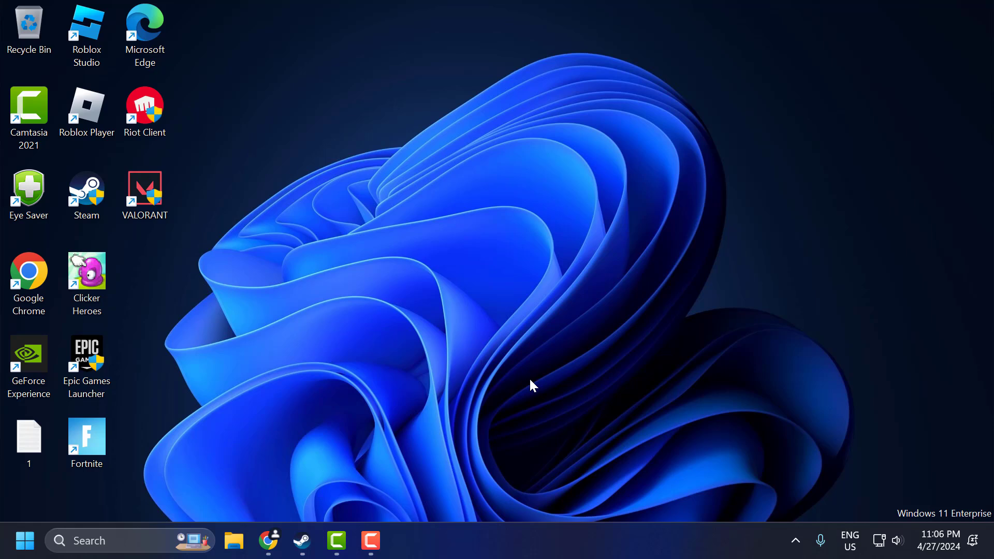
{"action": "mouse_move", "coordinate": [444, 377]}
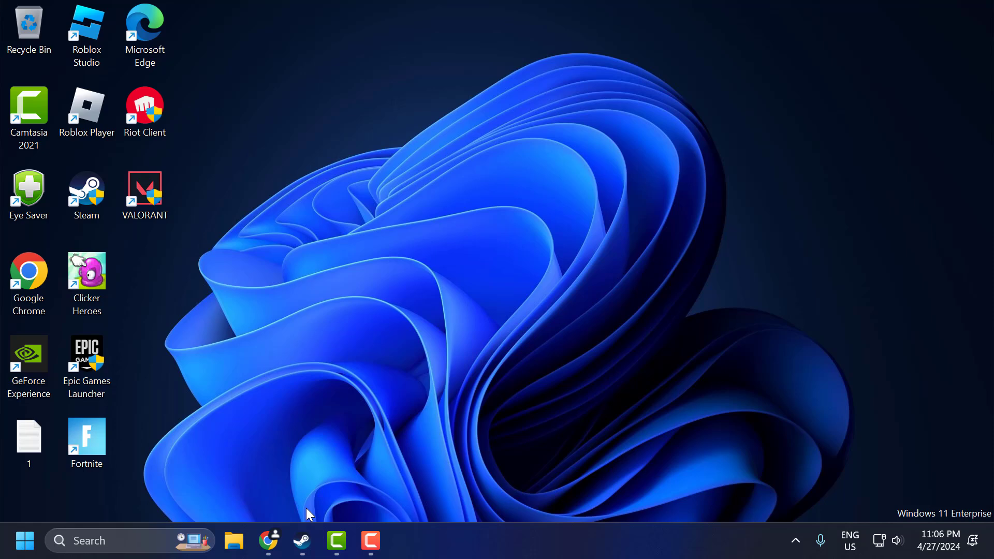
Toggle the Enable Steam Cloud setting off in Steam's Cloud settings.
{"action": "left_click", "coordinate": [301, 540]}
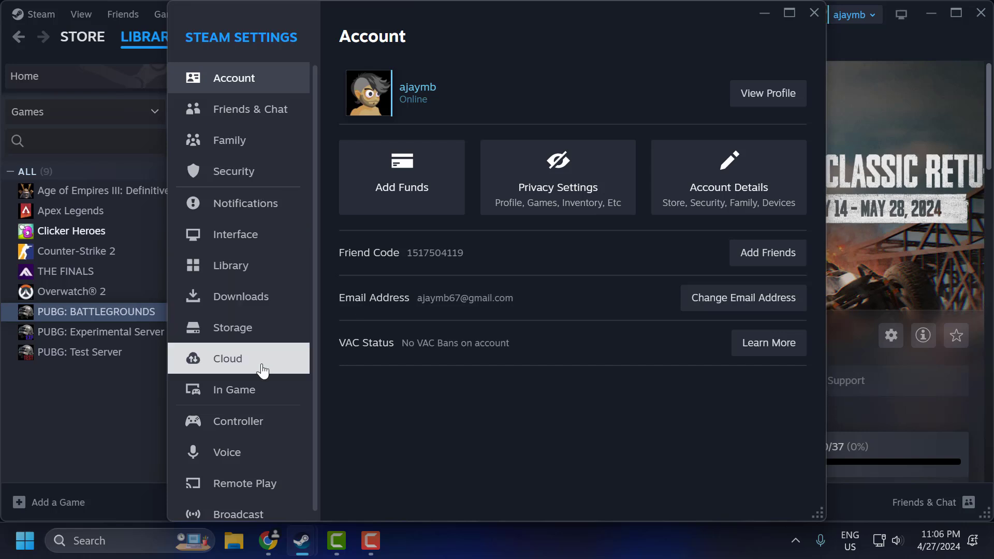
{"action": "left_click", "coordinate": [226, 358]}
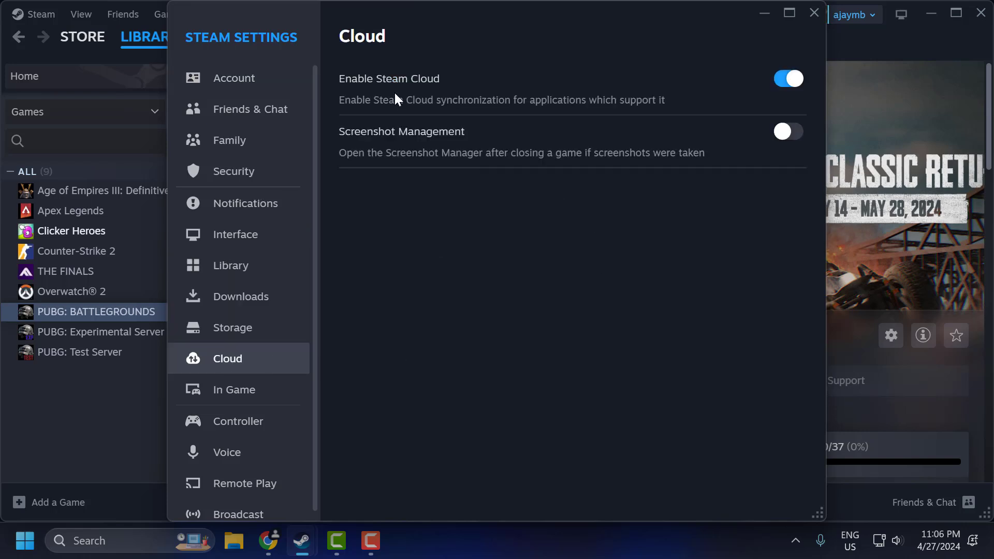
{"action": "mouse_move", "coordinate": [436, 91]}
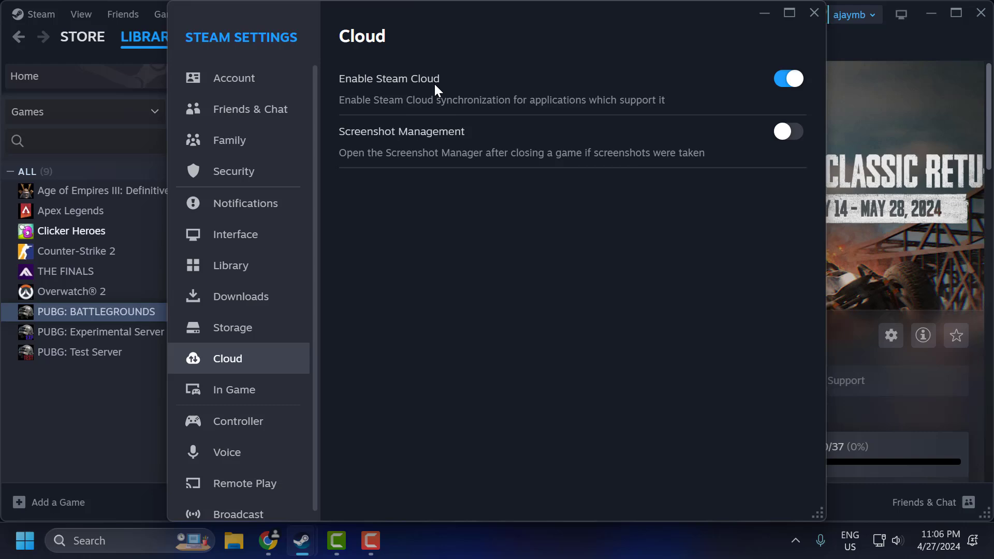
{"action": "left_click", "coordinate": [787, 78]}
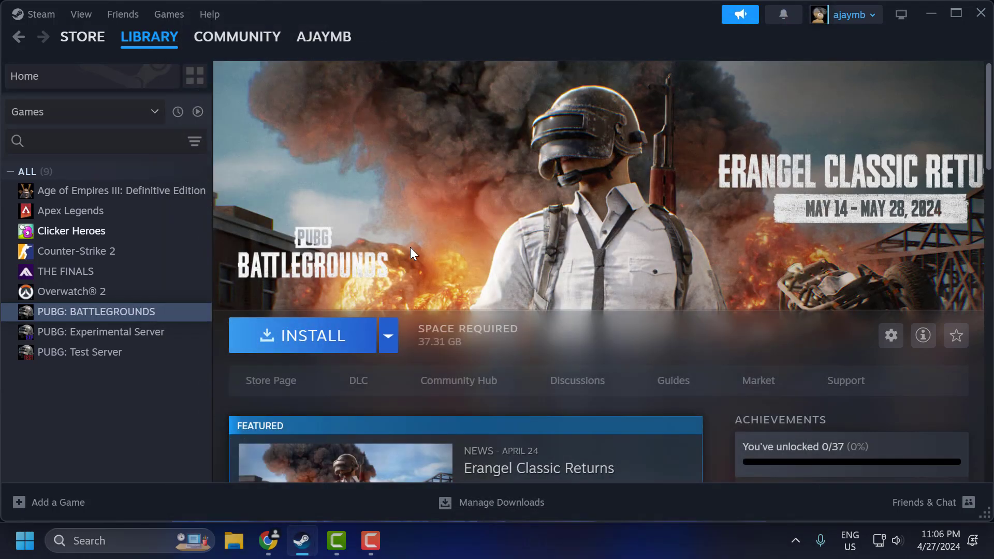
{"action": "mouse_move", "coordinate": [63, 241]}
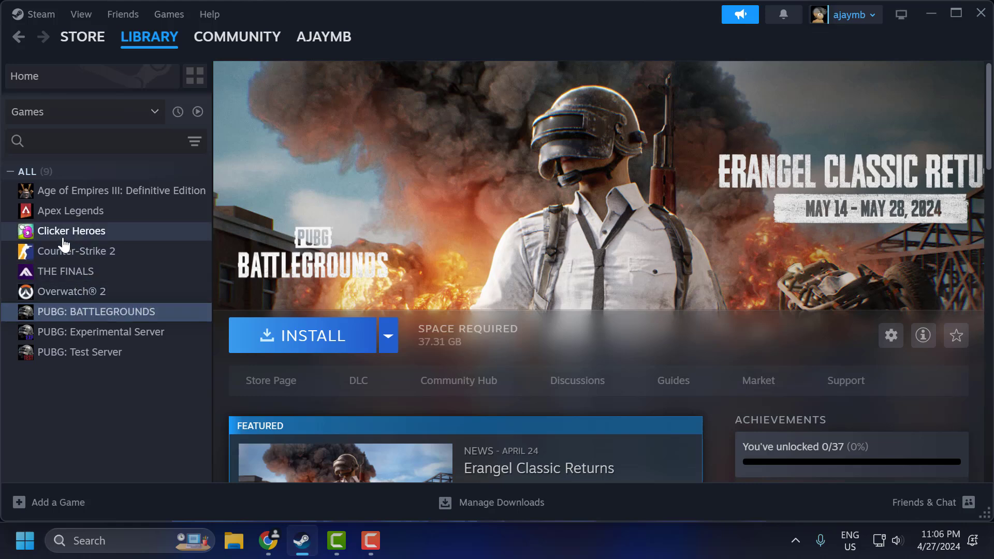
Verify the integrity of Clicker Heroes' installed files from its Properties, then close Properties.
{"action": "right_click", "coordinate": [72, 231]}
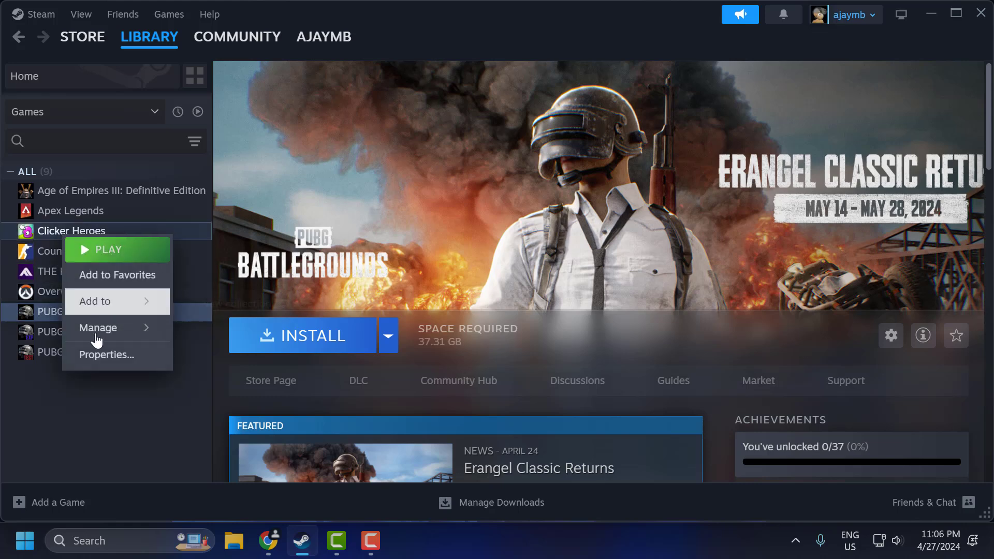
{"action": "left_click", "coordinate": [105, 354]}
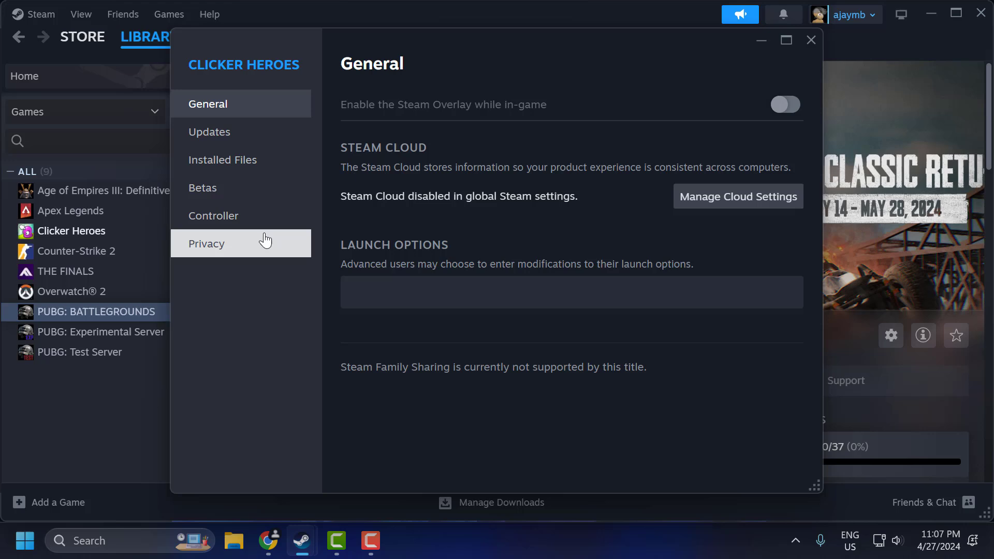
{"action": "left_click", "coordinate": [223, 159]}
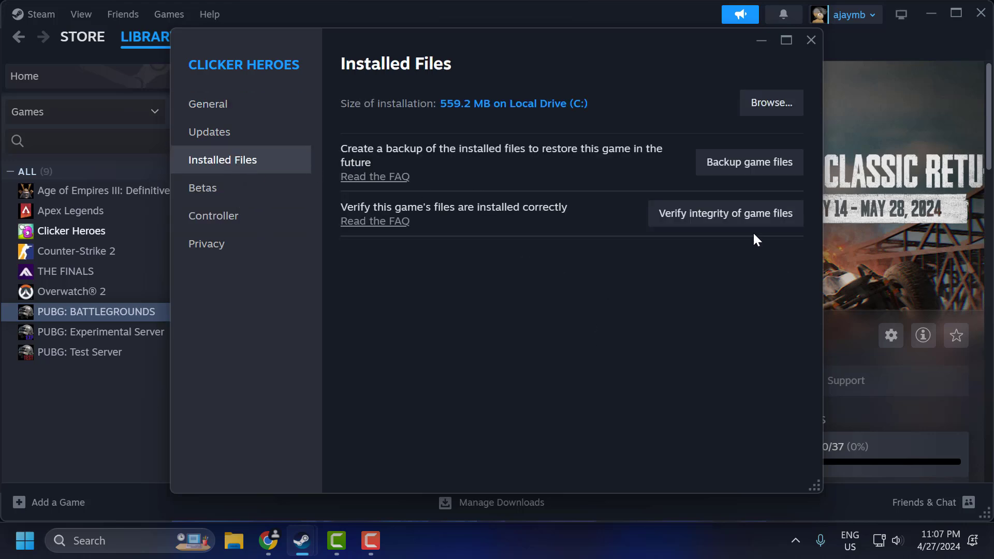
{"action": "left_click", "coordinate": [725, 213]}
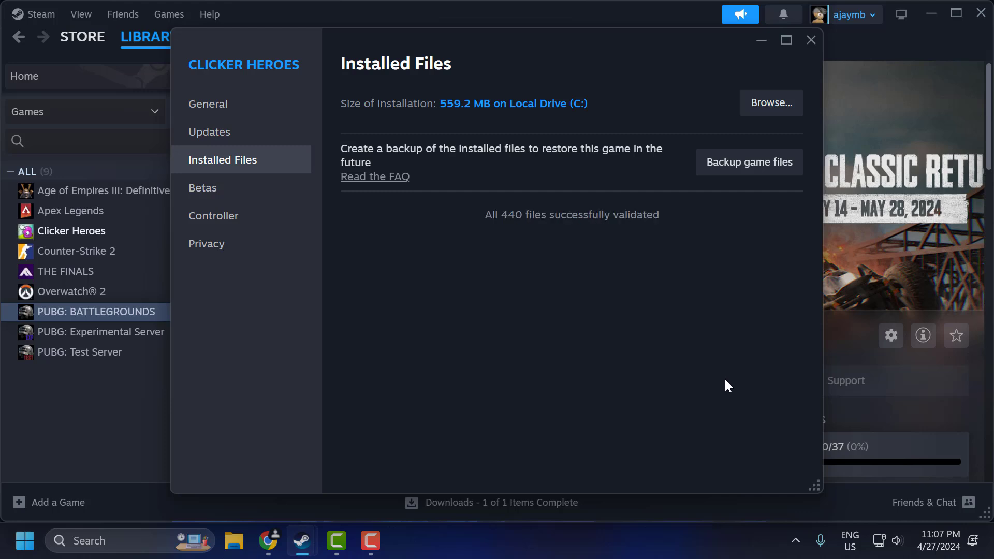
{"action": "mouse_move", "coordinate": [832, 148]}
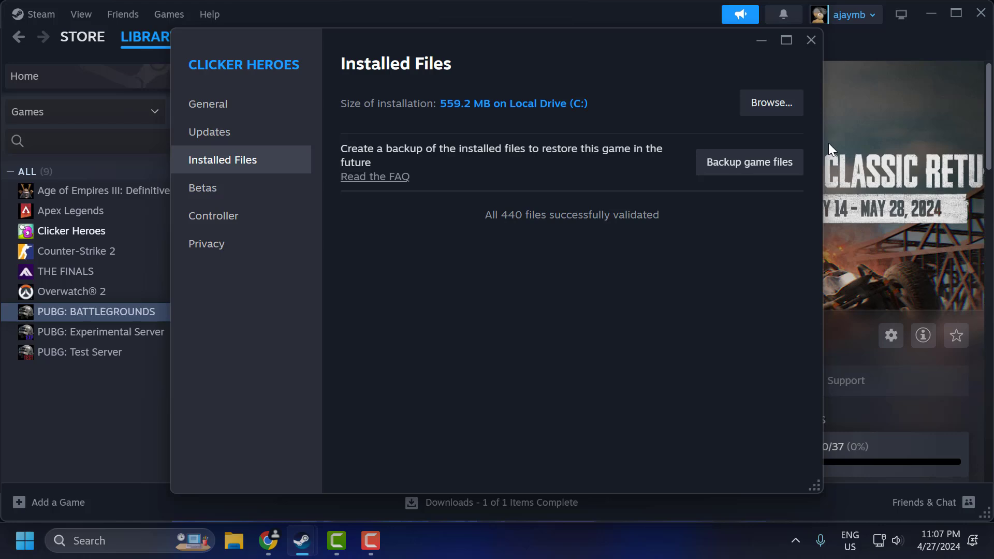
{"action": "left_click", "coordinate": [810, 40]}
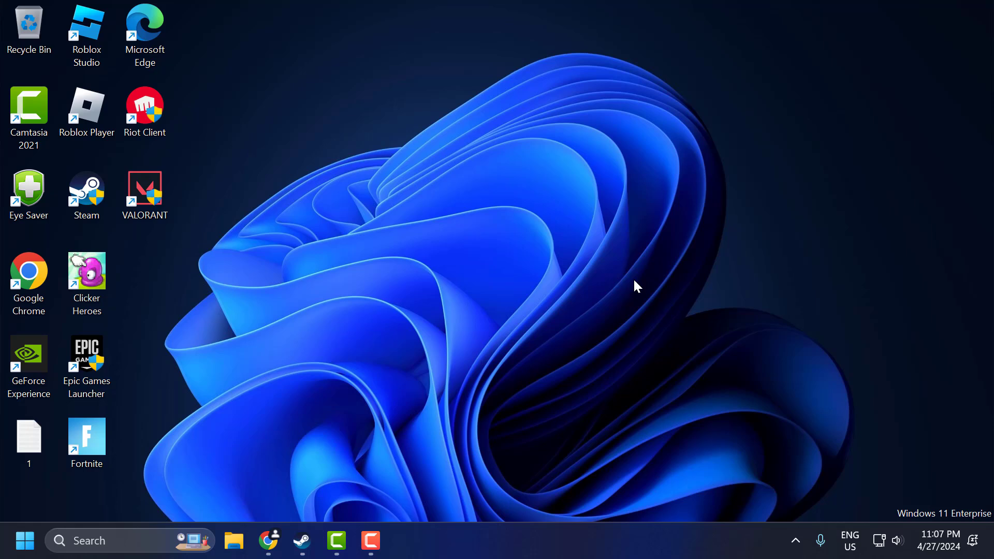
{"action": "mouse_move", "coordinate": [408, 338]}
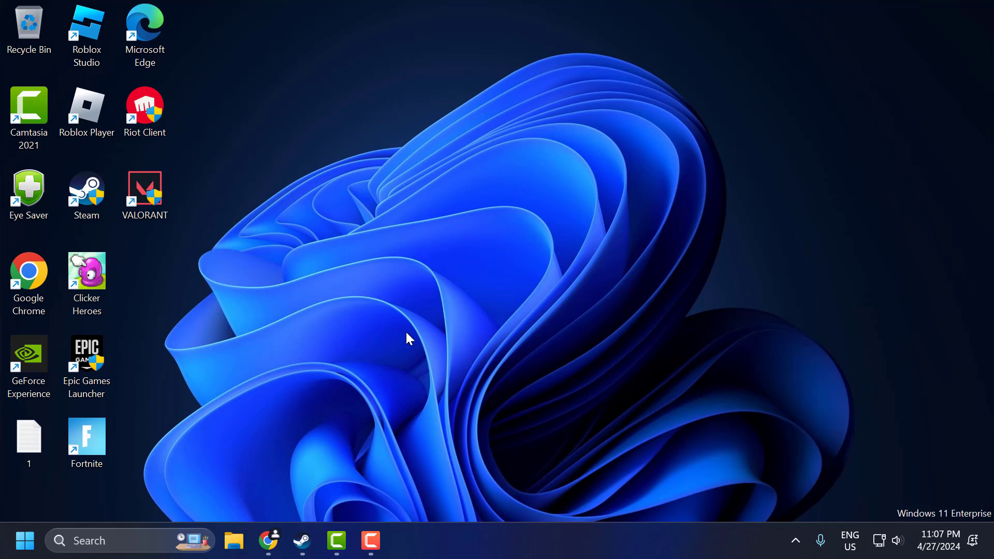
{"action": "mouse_move", "coordinate": [660, 331]}
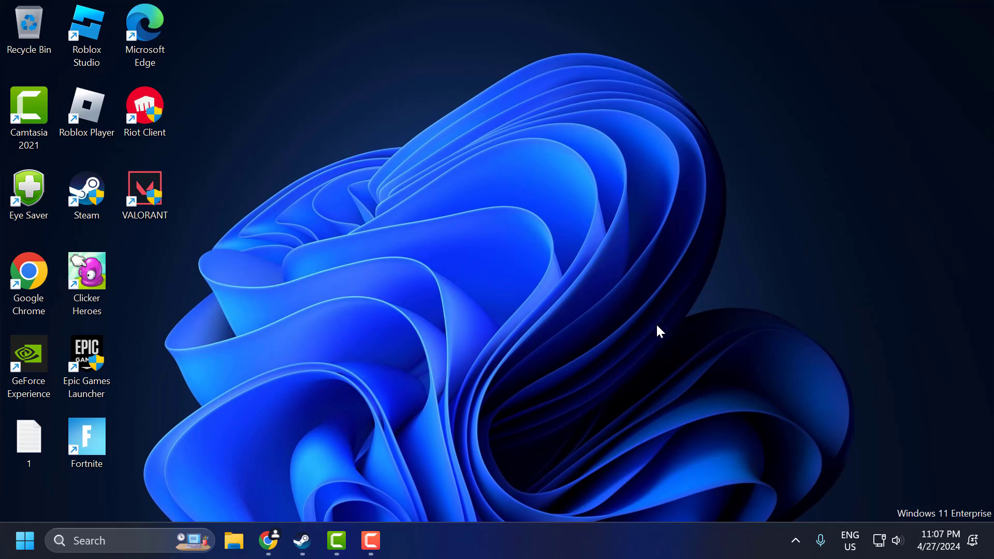
{"action": "mouse_move", "coordinate": [690, 354]}
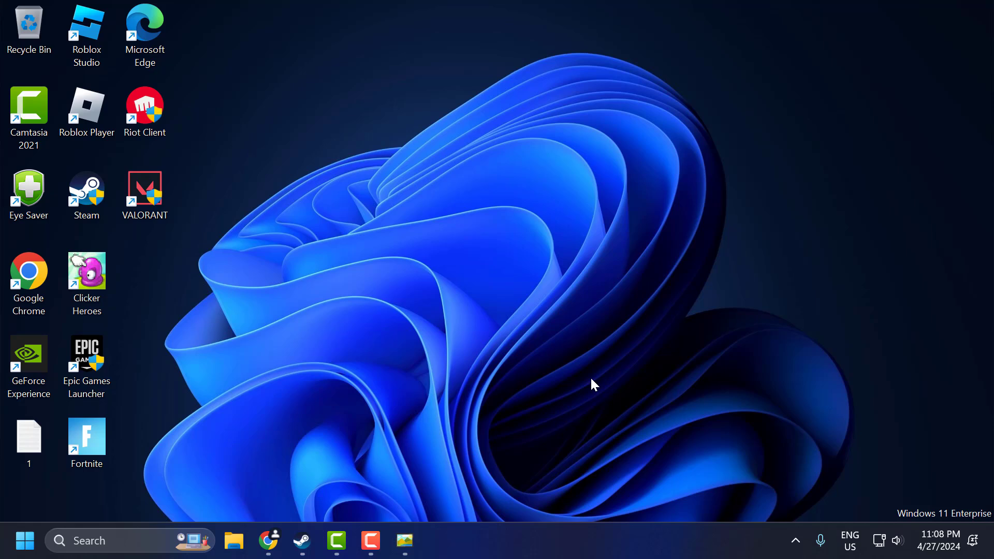
{"action": "mouse_move", "coordinate": [405, 540]}
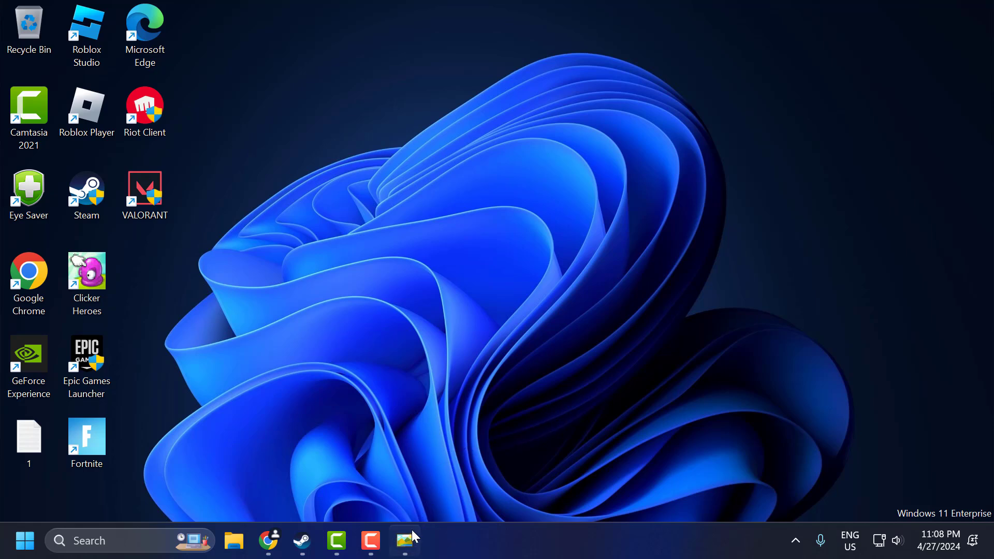
Show the Gameplay options screenshot with Crossplay ON in One Photo Viewer.
{"action": "left_click", "coordinate": [405, 540]}
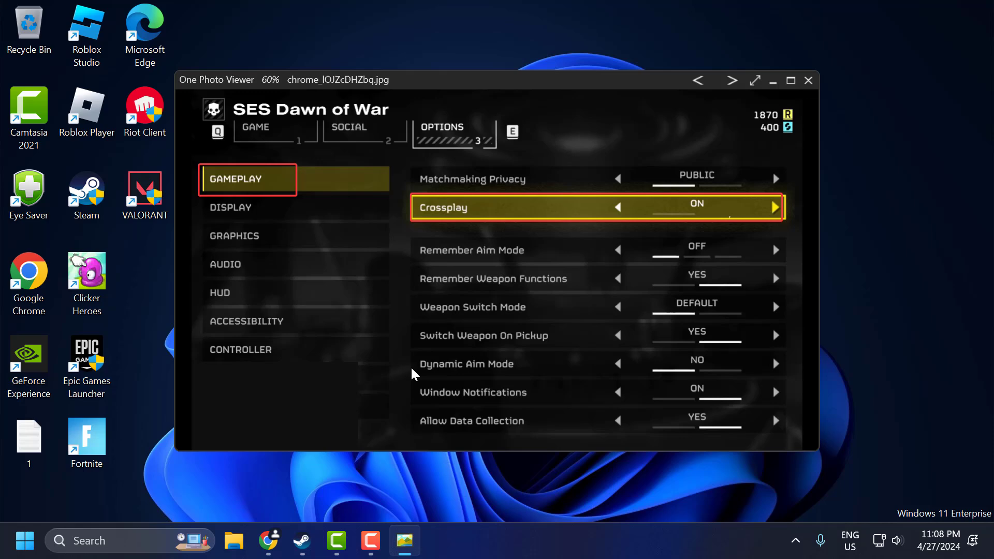
{"action": "mouse_move", "coordinate": [272, 203]}
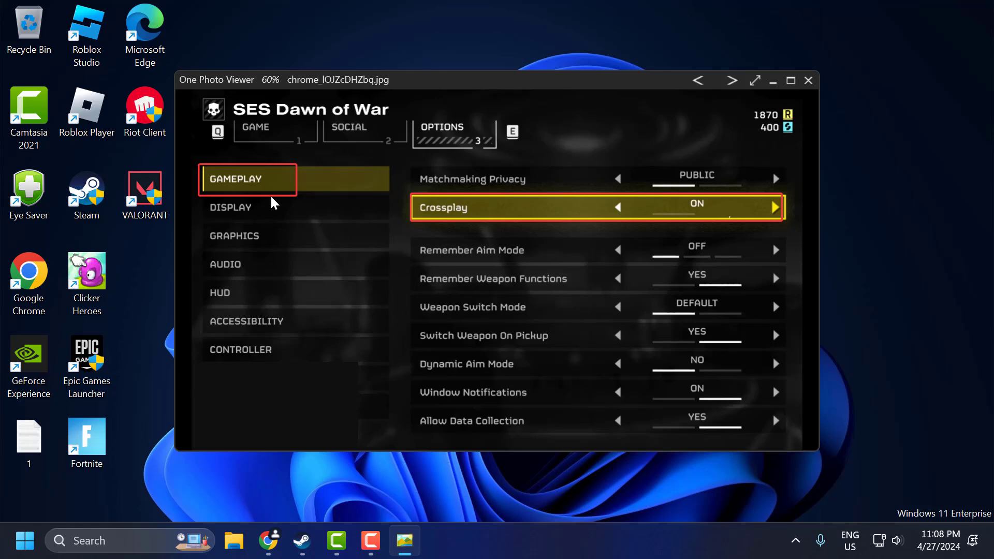
{"action": "mouse_move", "coordinate": [313, 193]}
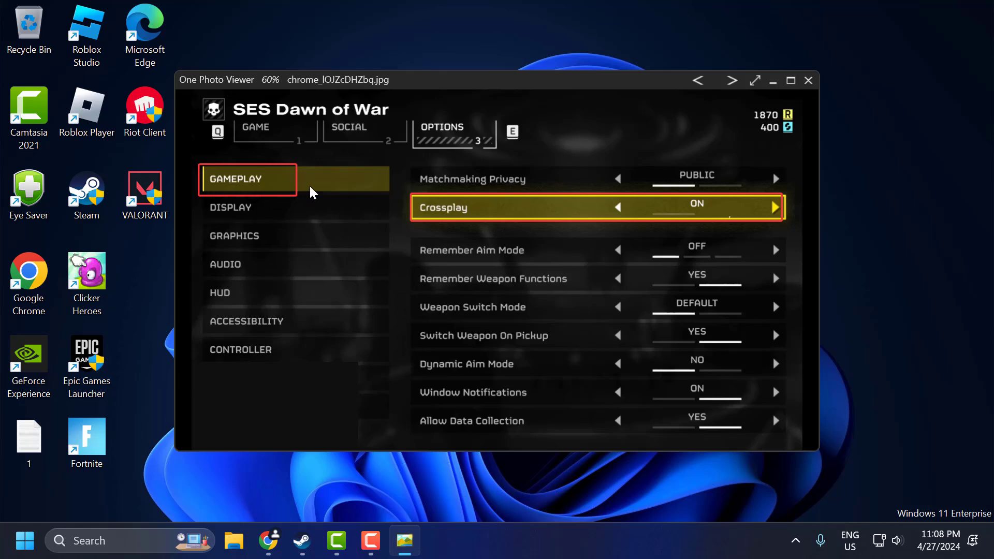
{"action": "mouse_move", "coordinate": [477, 227]}
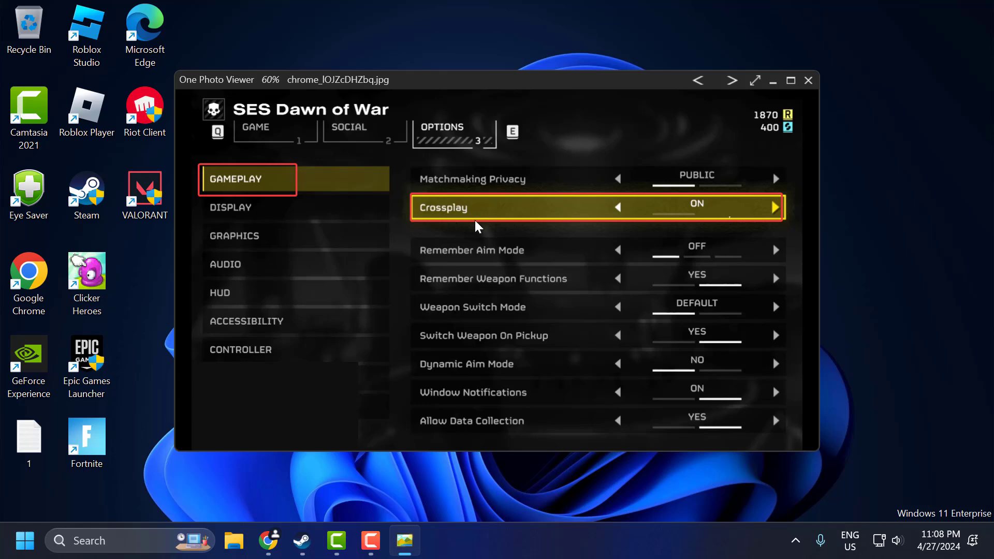
{"action": "mouse_move", "coordinate": [550, 220]}
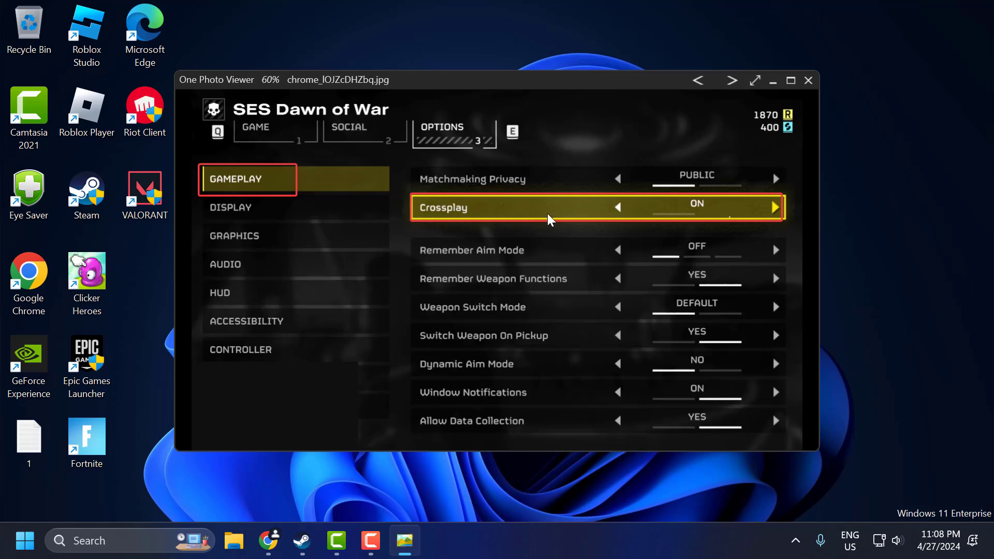
{"action": "mouse_move", "coordinate": [552, 222]}
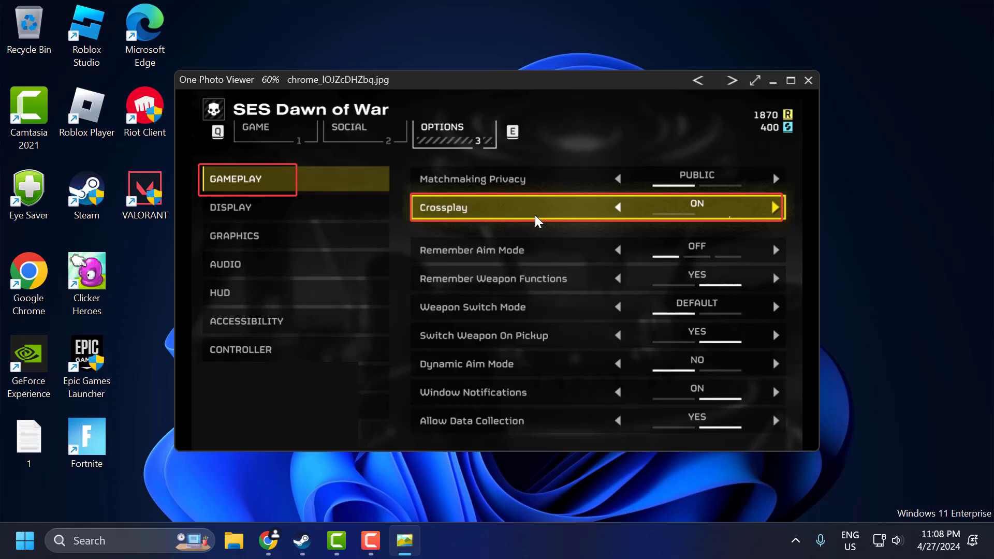
{"action": "mouse_move", "coordinate": [545, 227]}
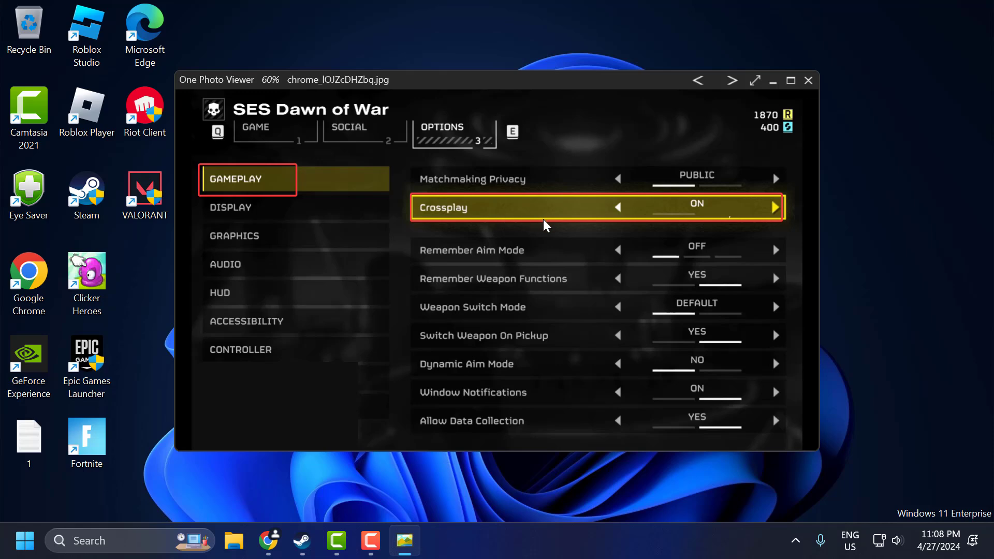
{"action": "mouse_move", "coordinate": [632, 253]}
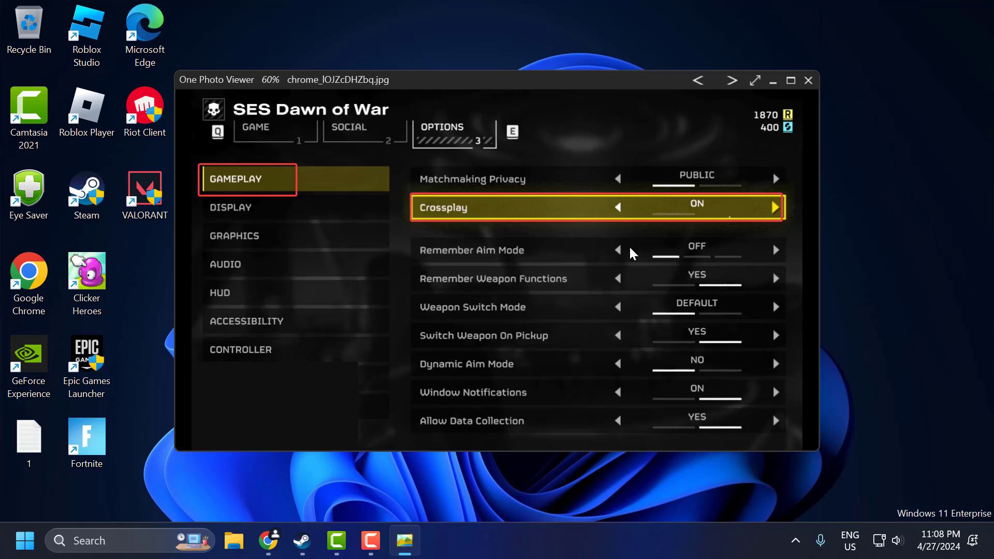
{"action": "mouse_move", "coordinate": [808, 80]}
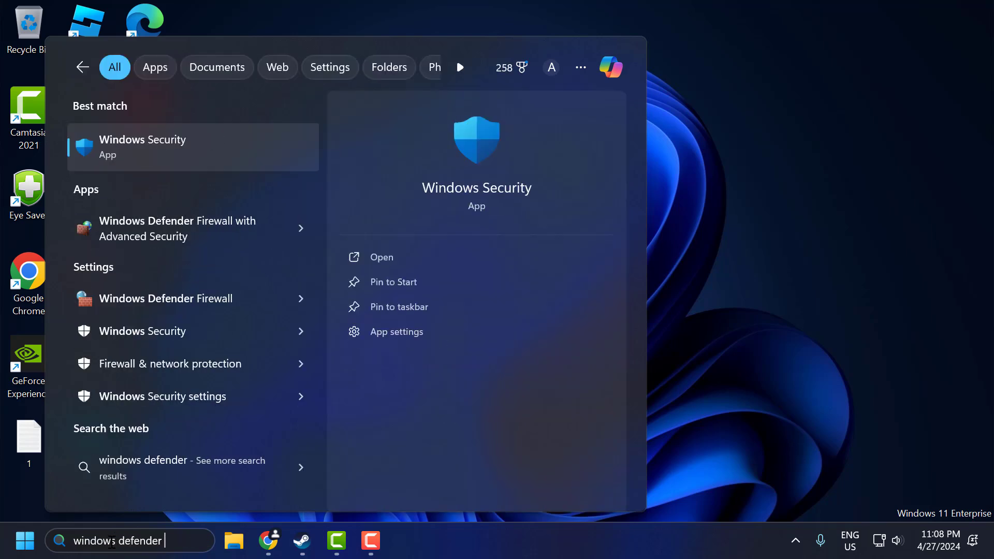
Search Windows for 'windows defender firewall' to locate the Advanced Security firewall.
{"action": "type", "text": "firewall"}
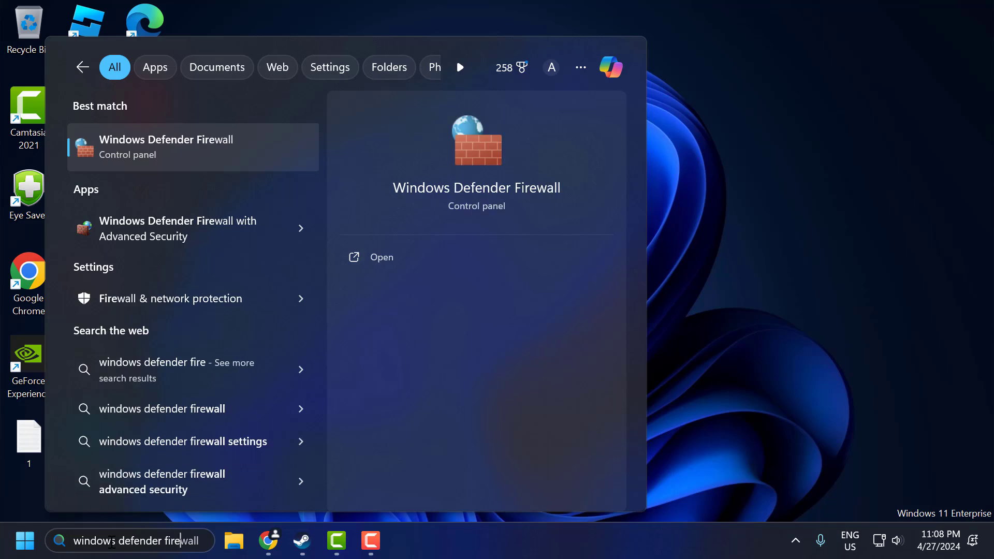
{"action": "mouse_move", "coordinate": [177, 228]}
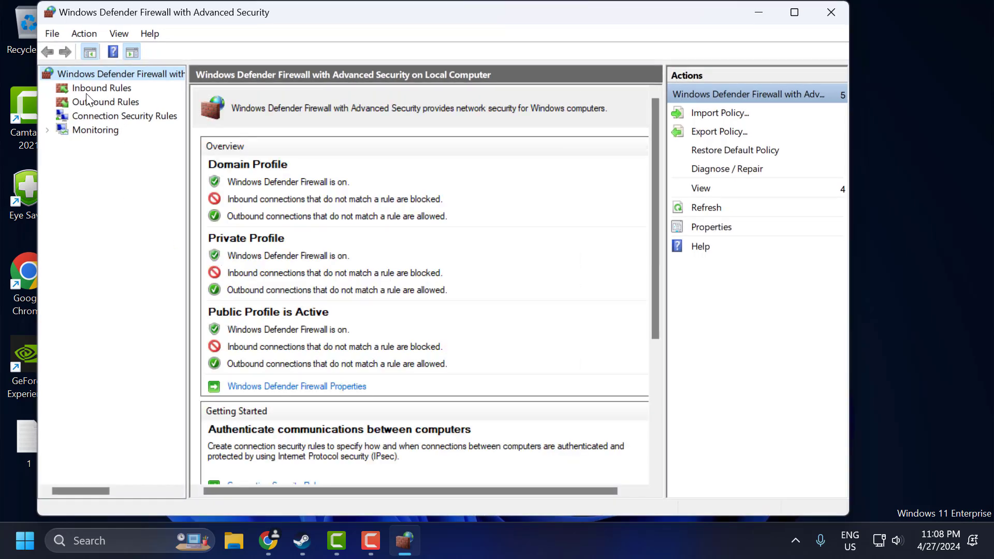
Begin a new inbound Port rule under Inbound Rules, using TCP with specific local ports.
{"action": "left_click", "coordinate": [105, 87]}
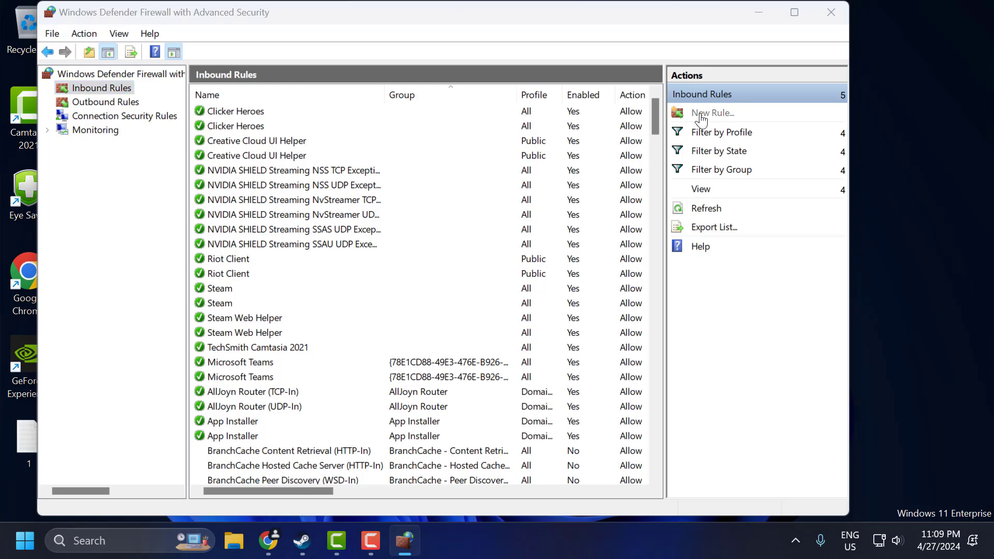
{"action": "left_click", "coordinate": [712, 112]}
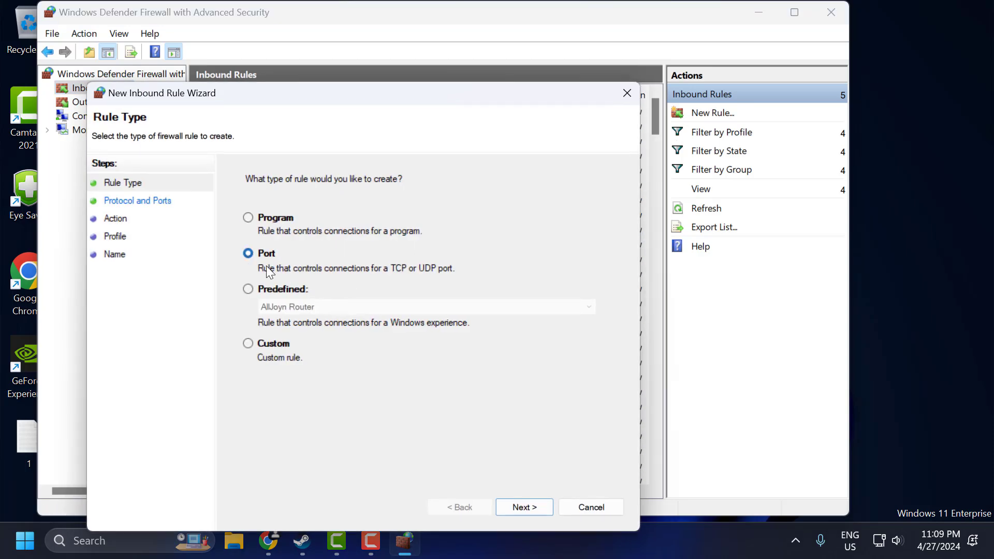
{"action": "left_click", "coordinate": [523, 507]}
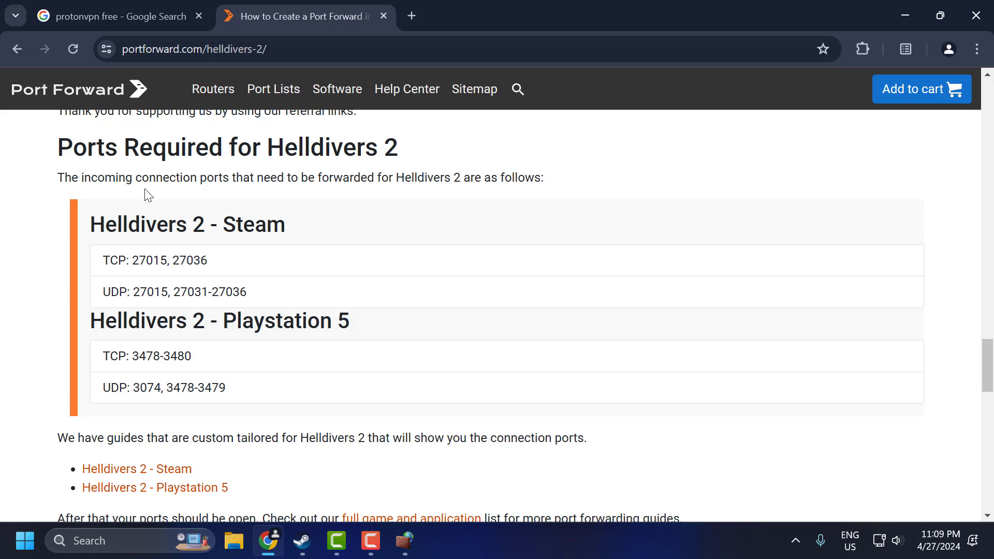
{"action": "double_click", "coordinate": [167, 259]}
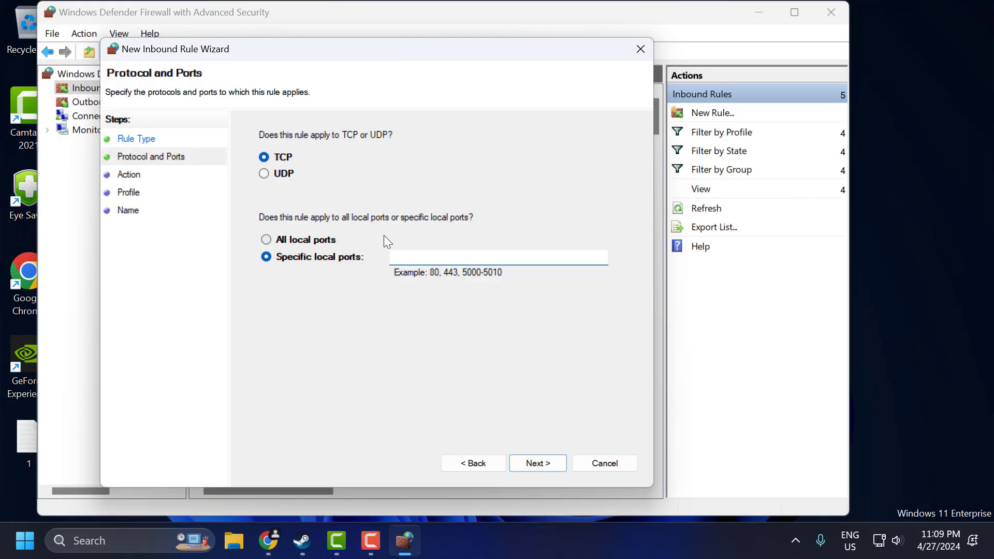
Allow TCP ports 27015, 27036 on all profiles and save the rule as 'helldrivers 2'.
{"action": "type", "text": "27015, 27036"}
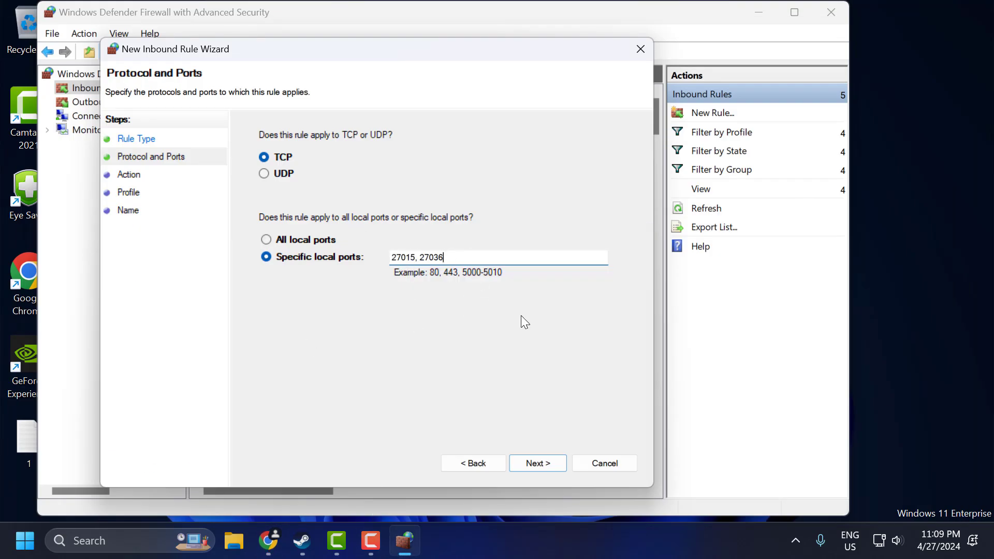
{"action": "left_click", "coordinate": [537, 463]}
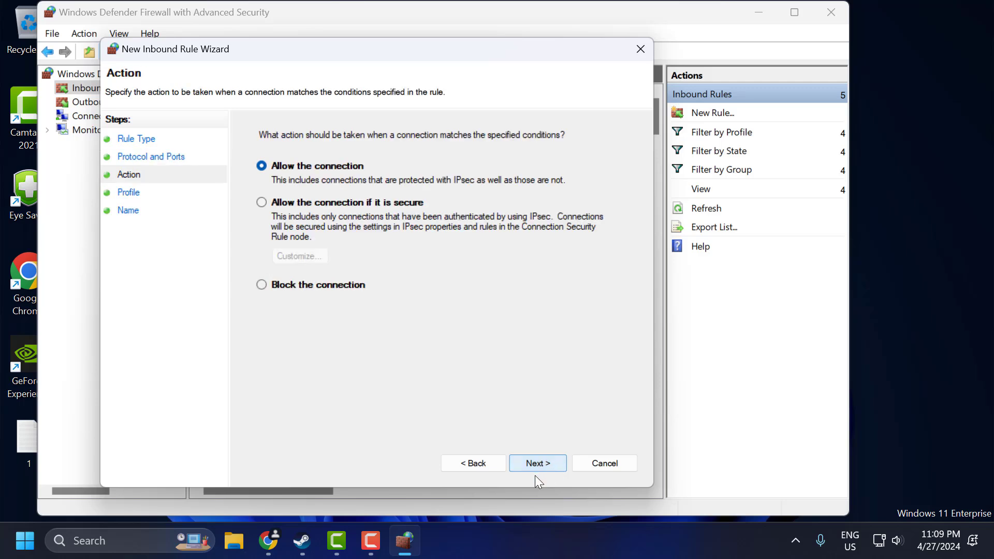
{"action": "left_click", "coordinate": [537, 462]}
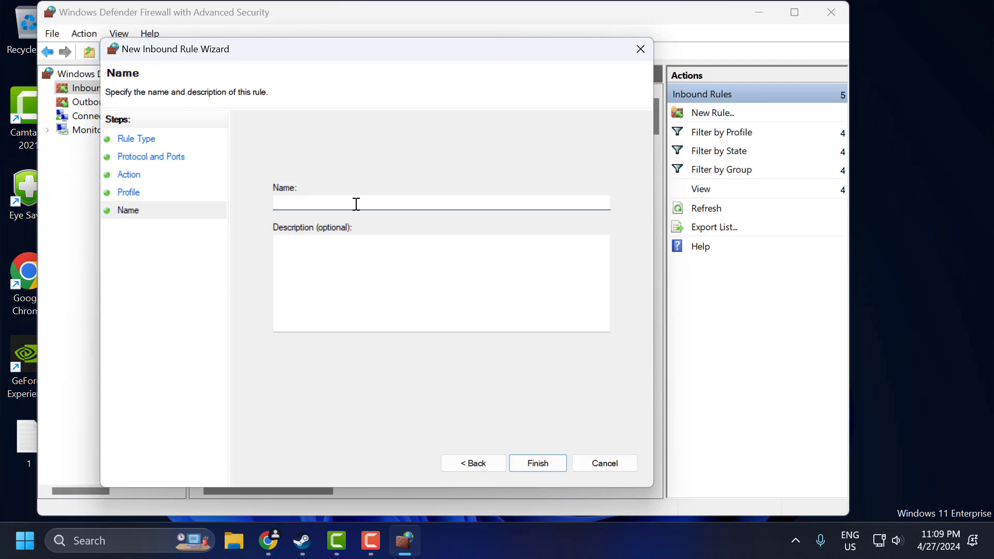
{"action": "type", "text": "helldr"}
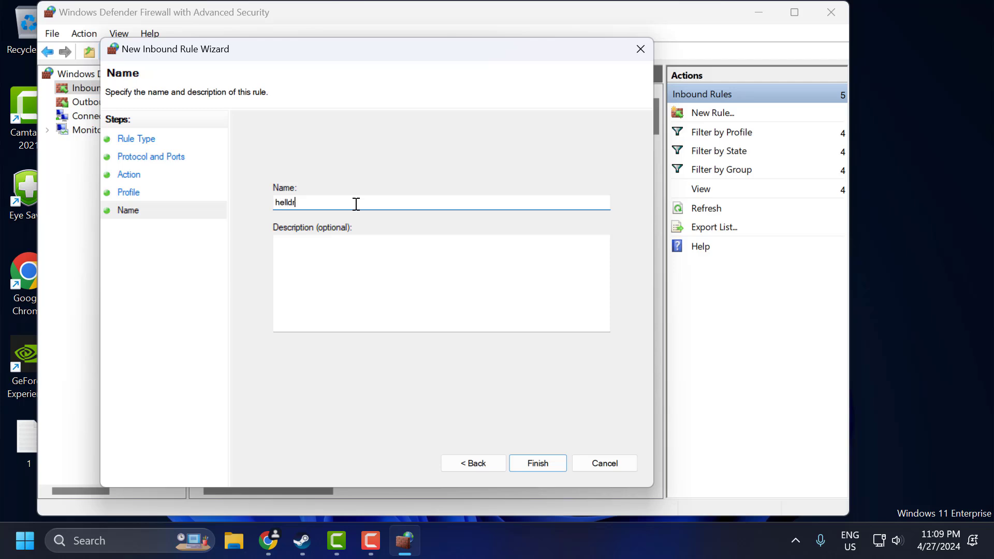
{"action": "type", "text": "ives"}
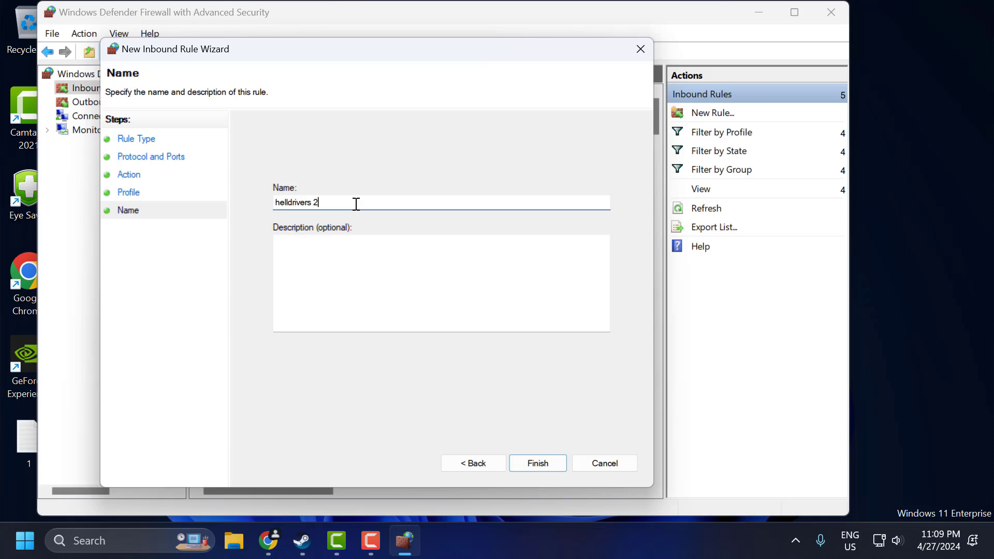
{"action": "left_click", "coordinate": [537, 462]}
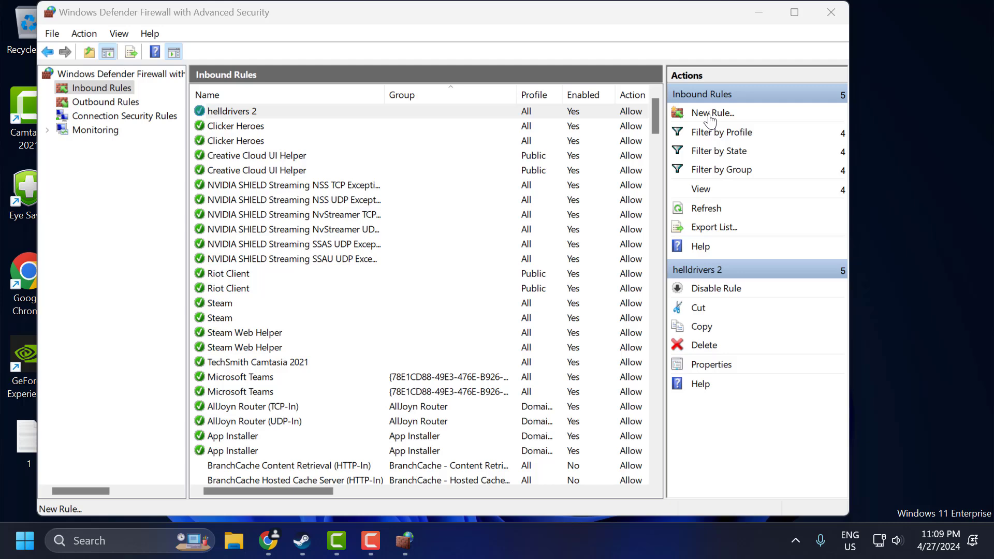
{"action": "left_click", "coordinate": [711, 113]}
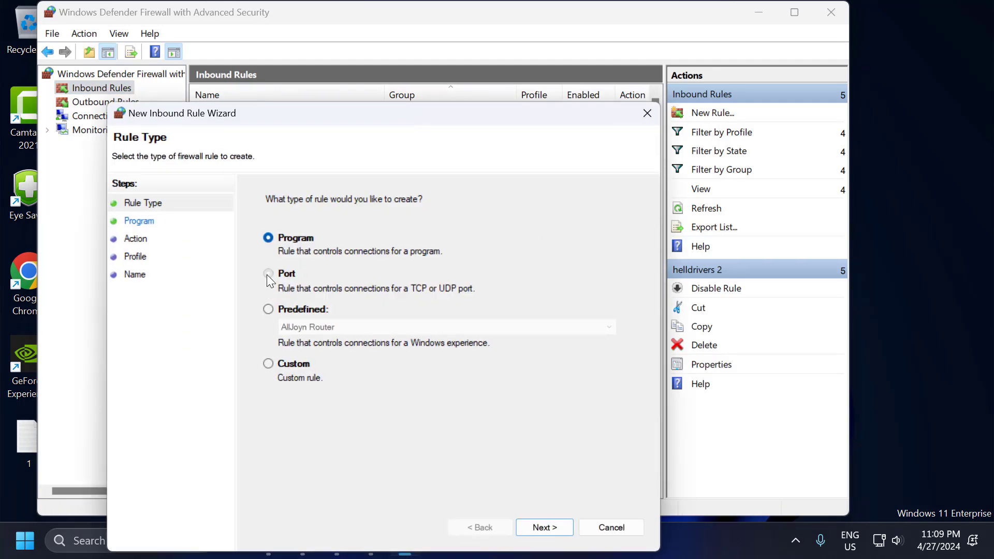
{"action": "left_click", "coordinate": [543, 526]}
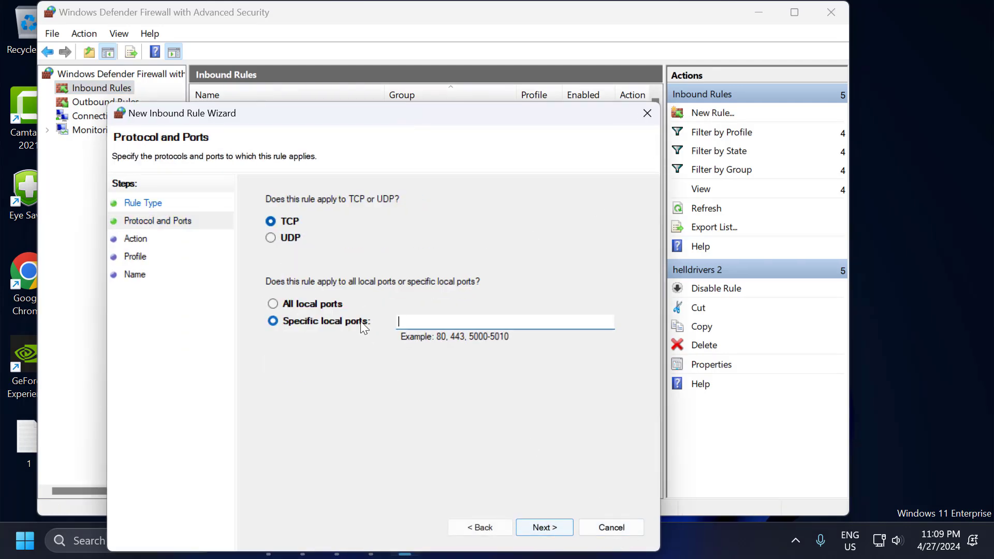
{"action": "left_click", "coordinate": [271, 237]}
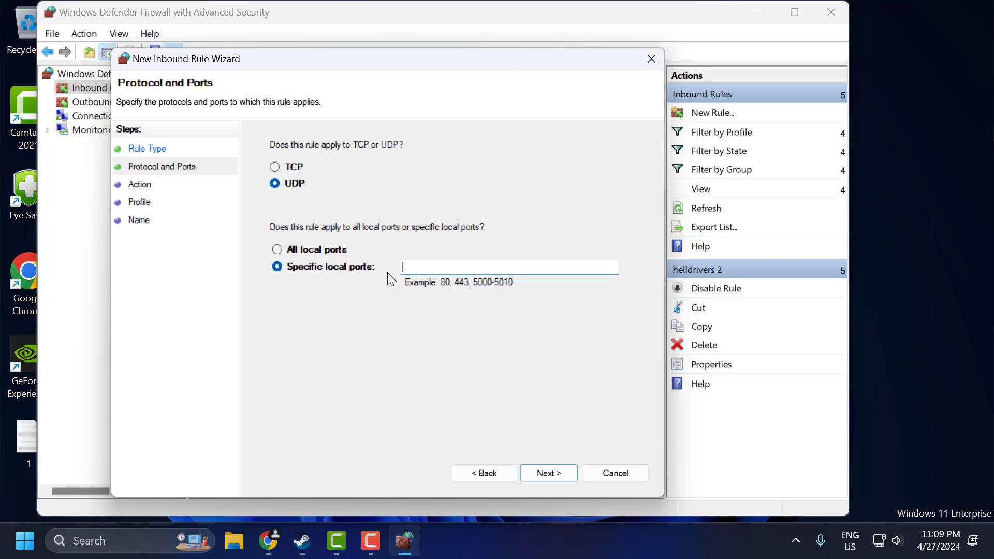
{"action": "type", "text": "27015, 27031-27036"}
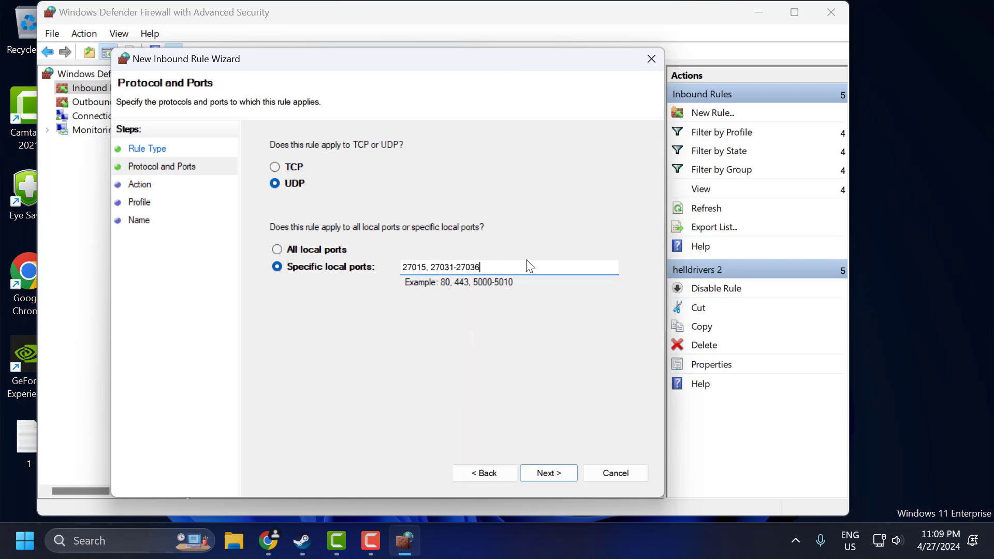
{"action": "left_click", "coordinate": [547, 473]}
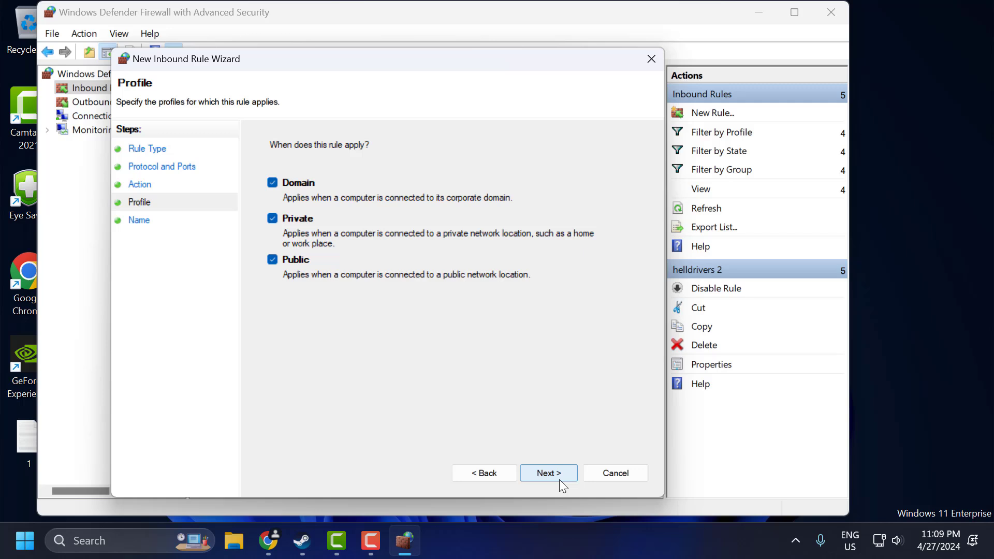
{"action": "left_click", "coordinate": [547, 473]}
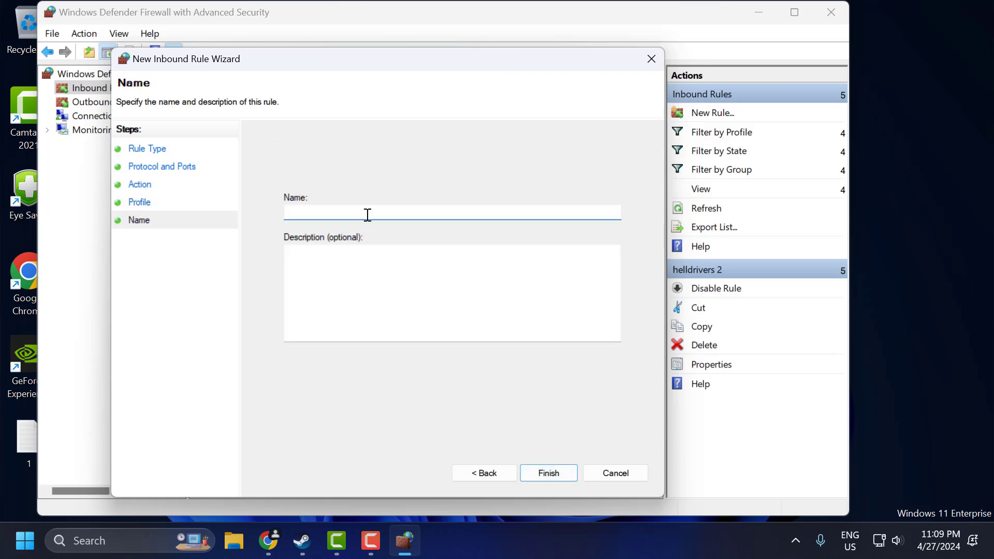
Name the rule 'helldrivers 2 udp' and finish adding it to Inbound Rules.
{"action": "type", "text": "helldrivers"}
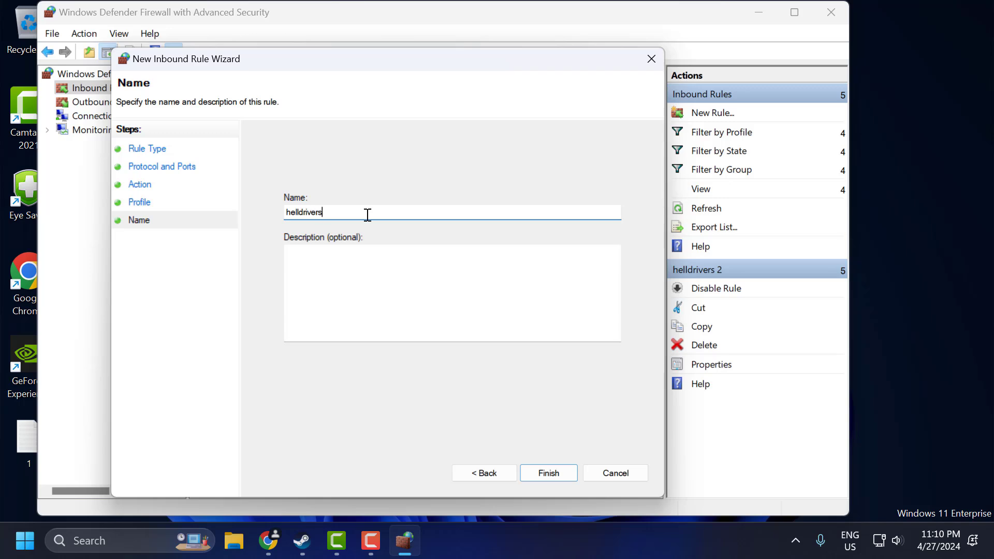
{"action": "type", "text": "2"}
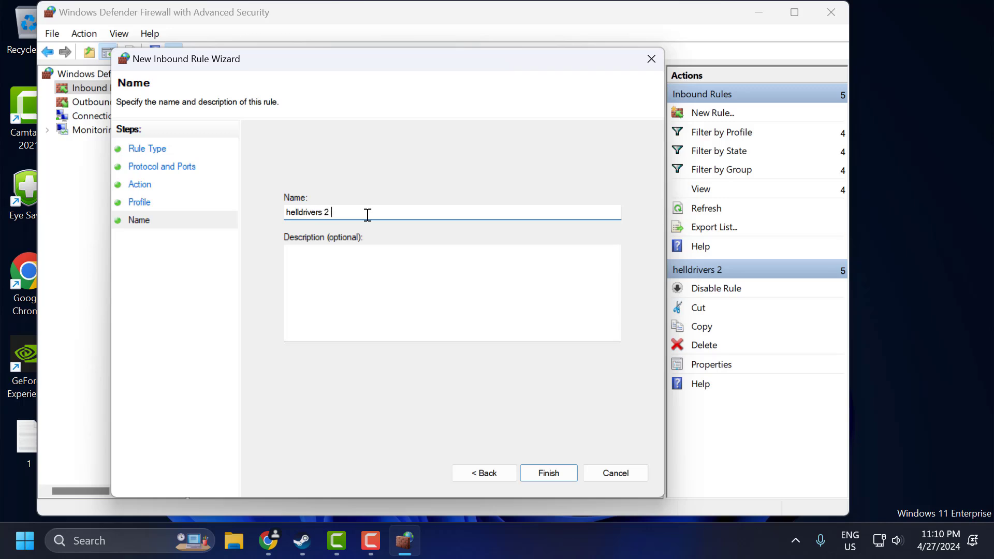
{"action": "type", "text": "udp"}
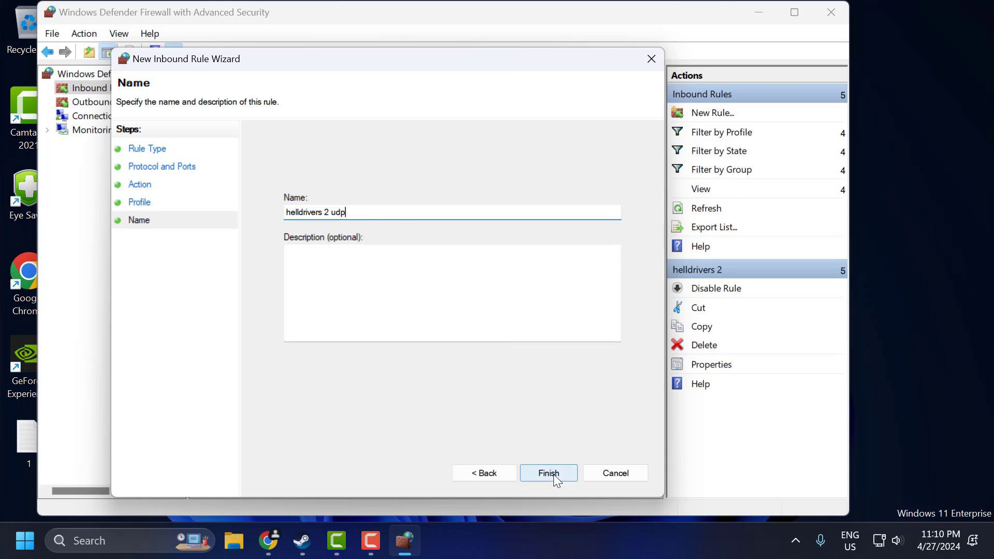
{"action": "left_click", "coordinate": [546, 473]}
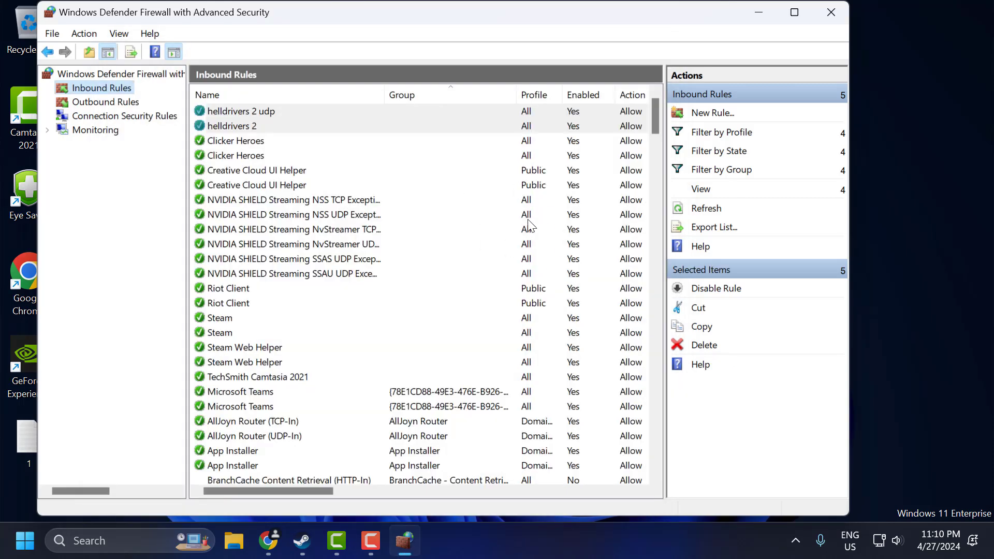
Close the firewall window, returning to the empty Windows desktop.
{"action": "left_click", "coordinate": [831, 12]}
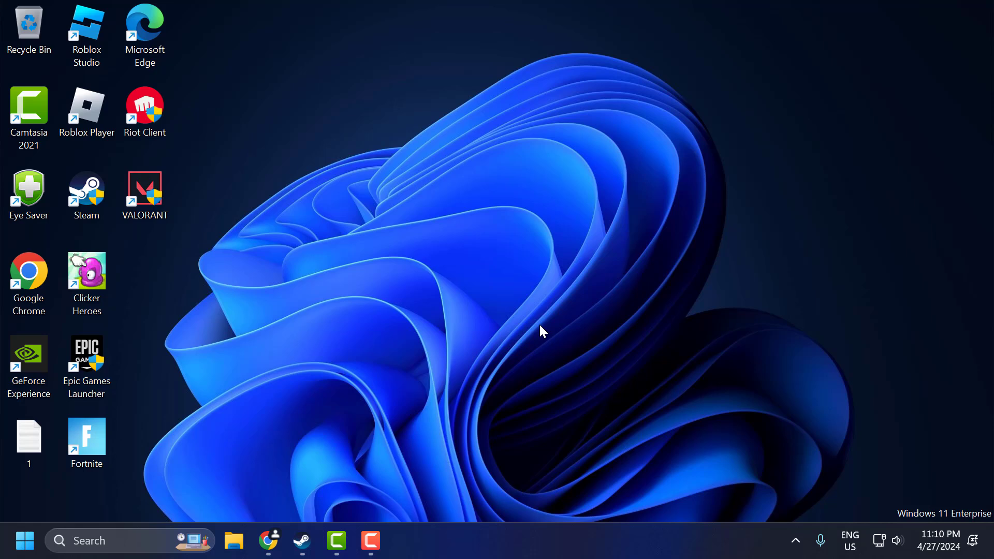
{"action": "mouse_move", "coordinate": [462, 328]}
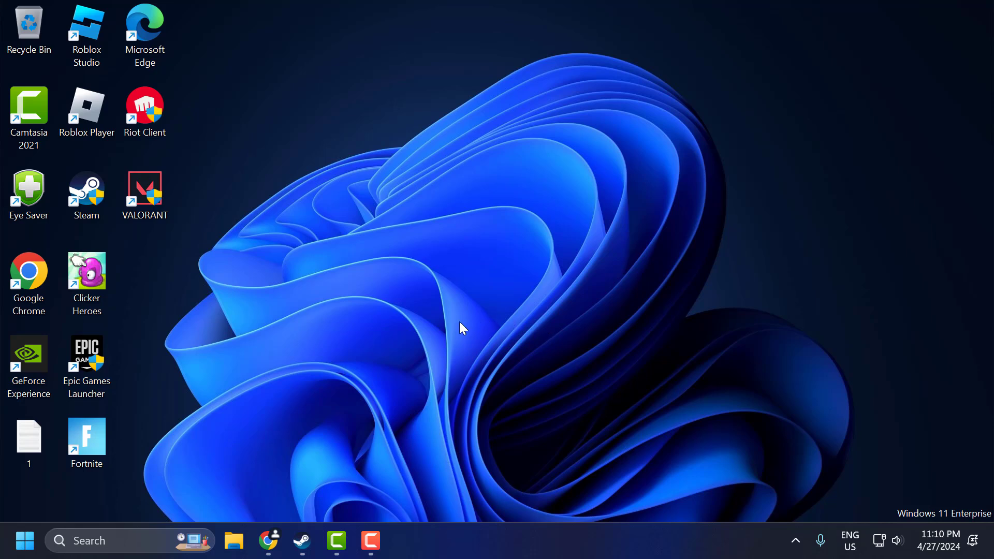
{"action": "mouse_move", "coordinate": [444, 321]}
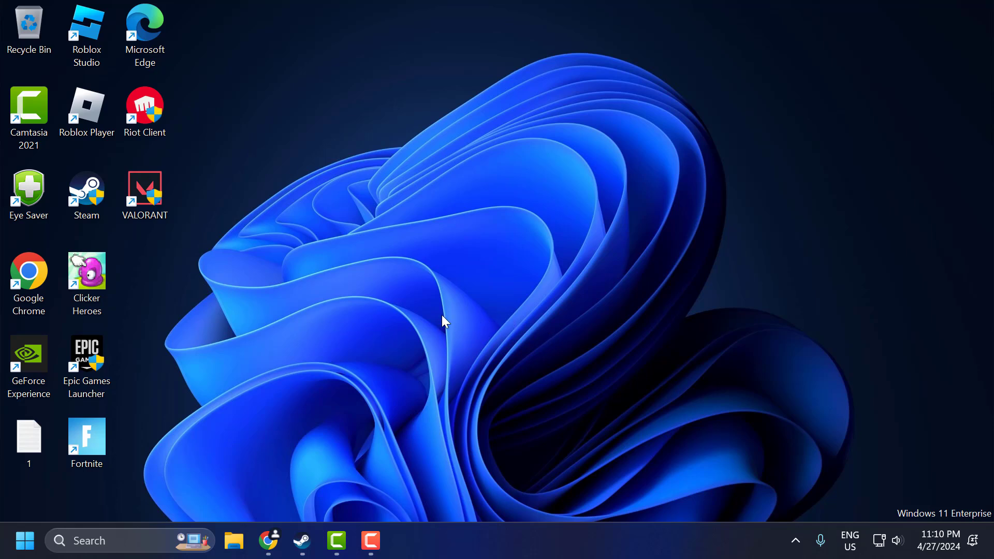
{"action": "mouse_move", "coordinate": [282, 516]}
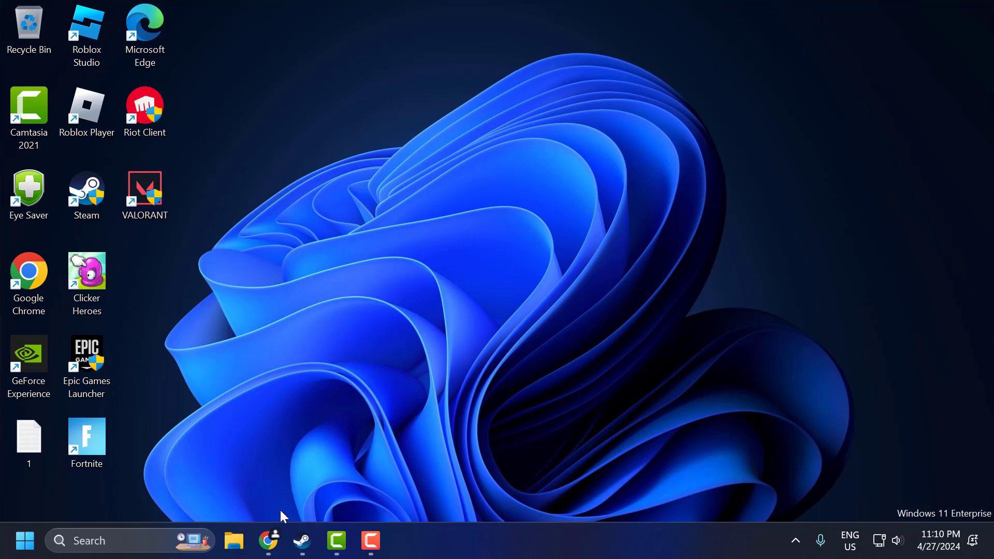
Return to Chrome and open Proton VPN's free VPN page from the search results.
{"action": "left_click", "coordinate": [269, 541]}
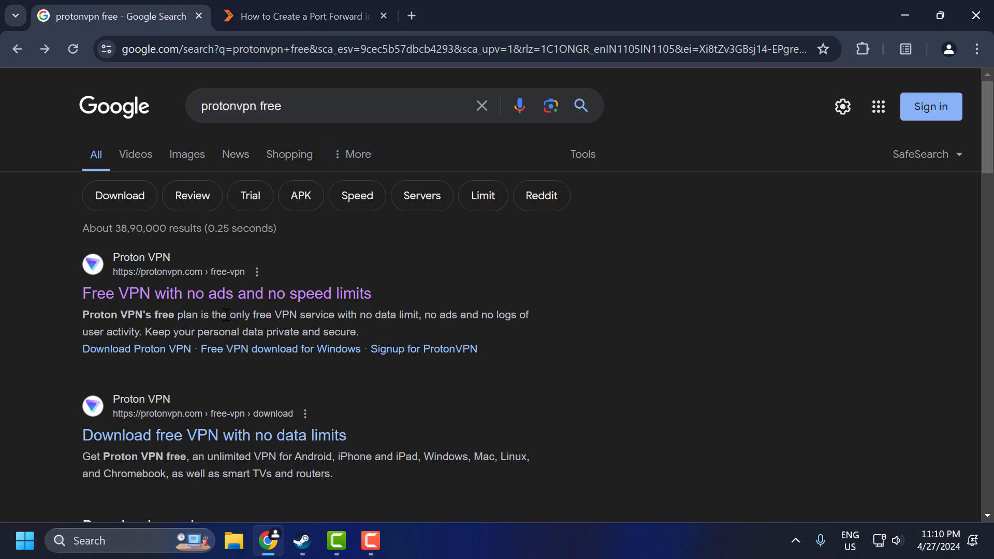
{"action": "left_click", "coordinate": [227, 293]}
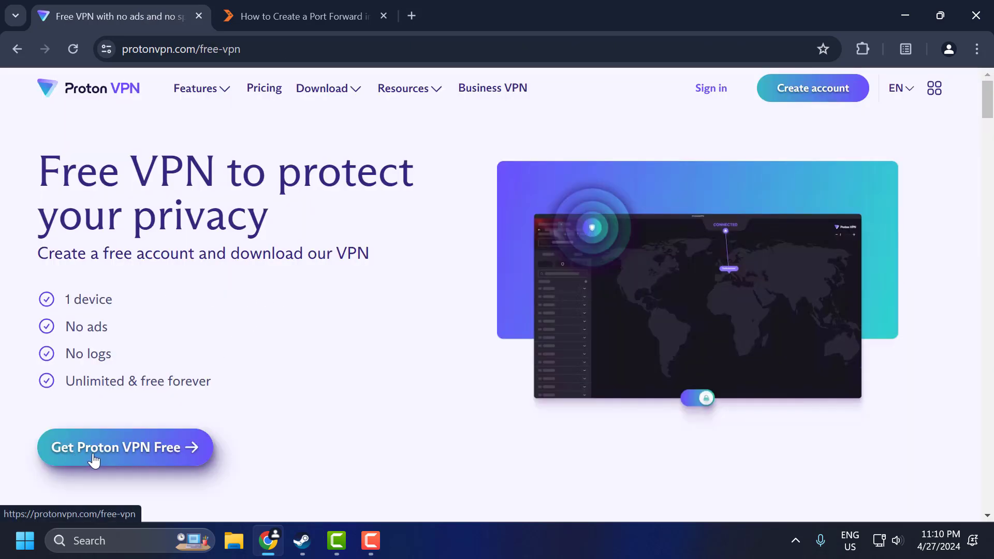
{"action": "mouse_move", "coordinate": [309, 385]}
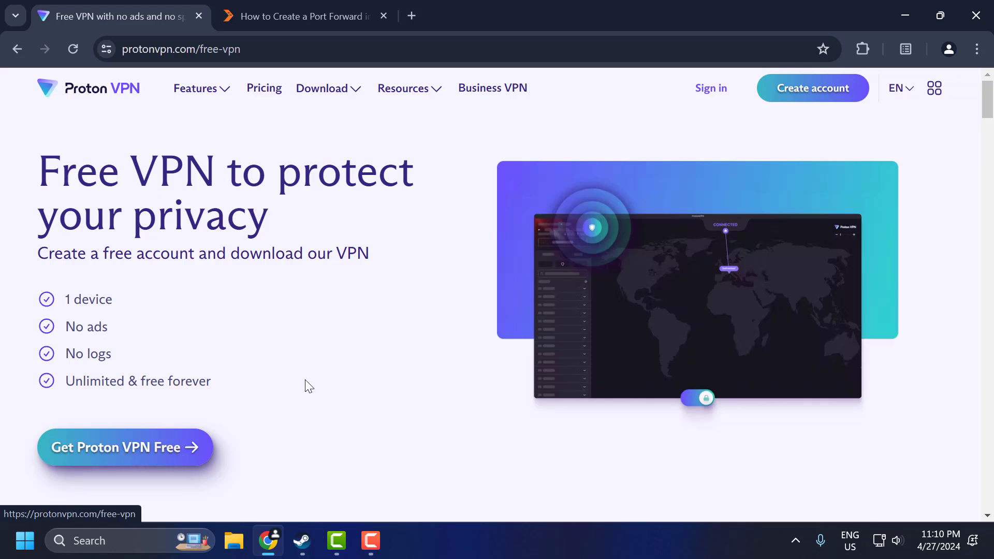
{"action": "mouse_move", "coordinate": [427, 323]}
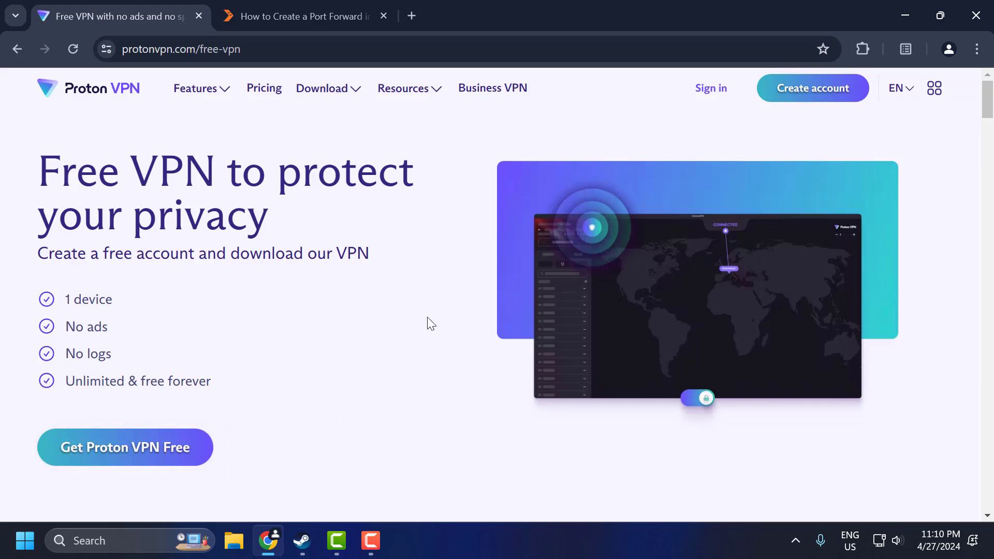
{"action": "mouse_move", "coordinate": [447, 316]}
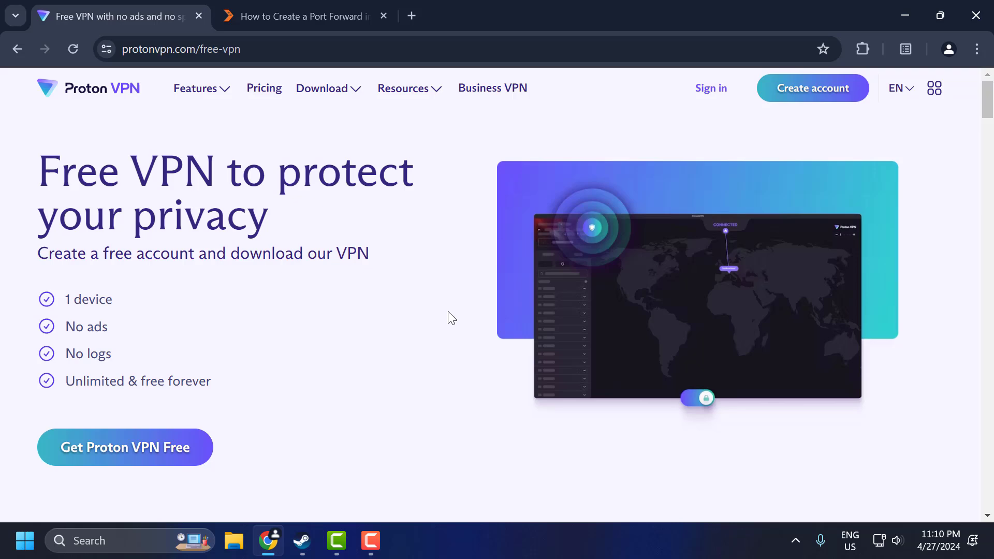
{"action": "mouse_move", "coordinate": [880, 27]}
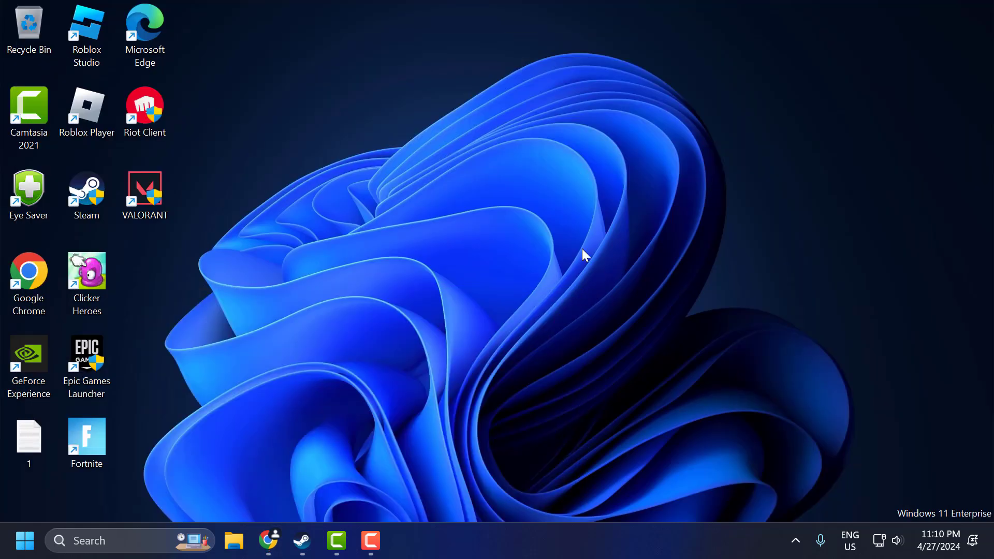
{"action": "mouse_move", "coordinate": [479, 302]}
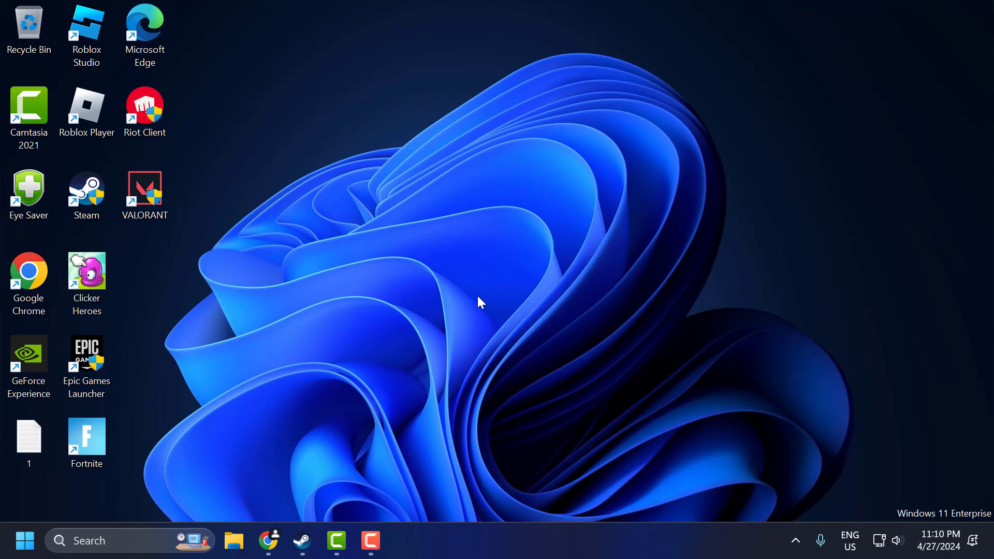
{"action": "mouse_move", "coordinate": [484, 391]}
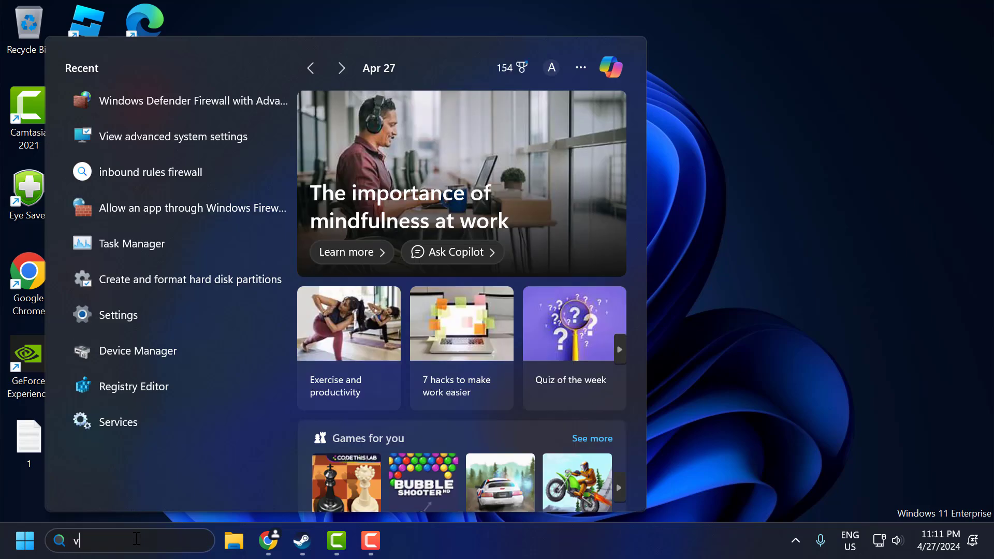
Reach Ethernet's IPv4 Properties via 'view network connections' and choose manual DNS servers.
{"action": "type", "text": "iew network connections"}
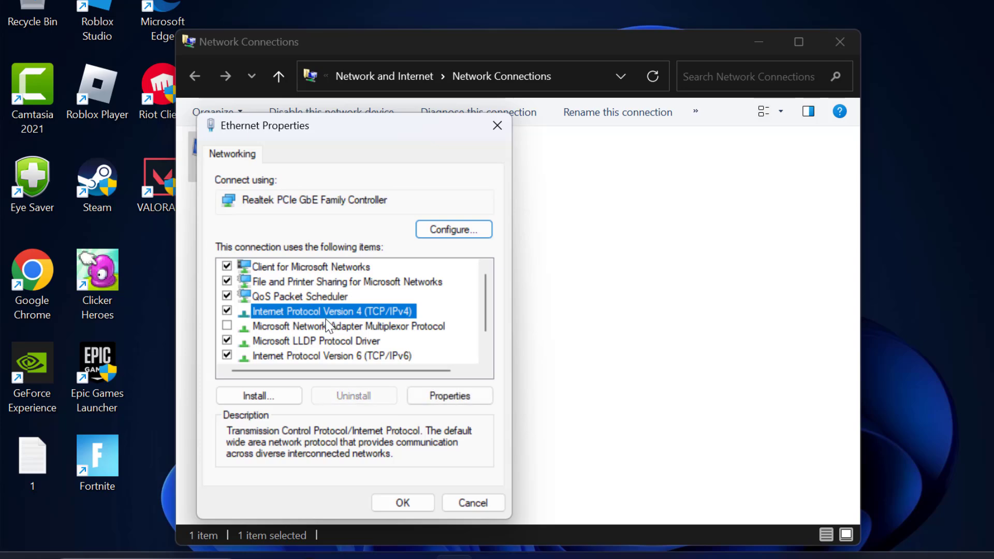
{"action": "mouse_move", "coordinate": [368, 322]}
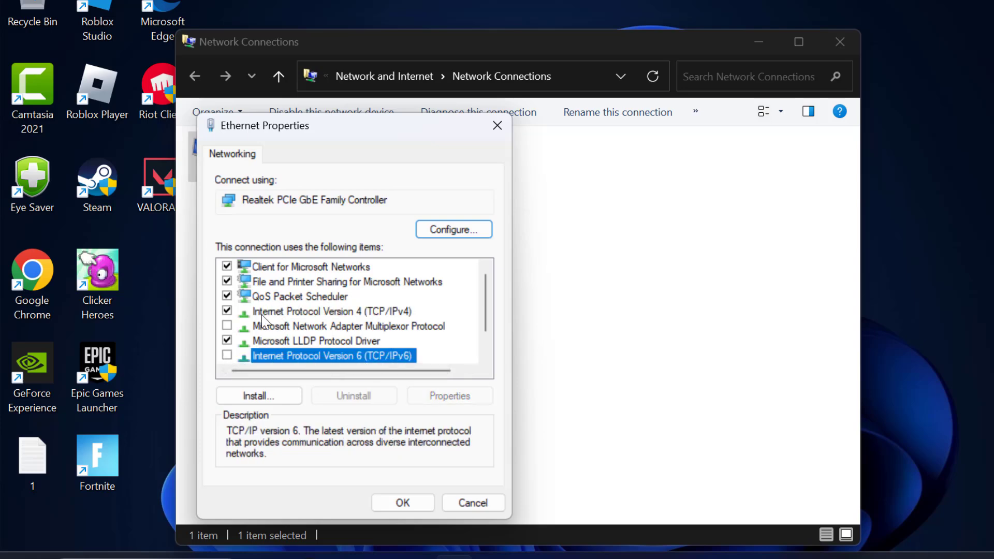
{"action": "left_click", "coordinate": [330, 311]}
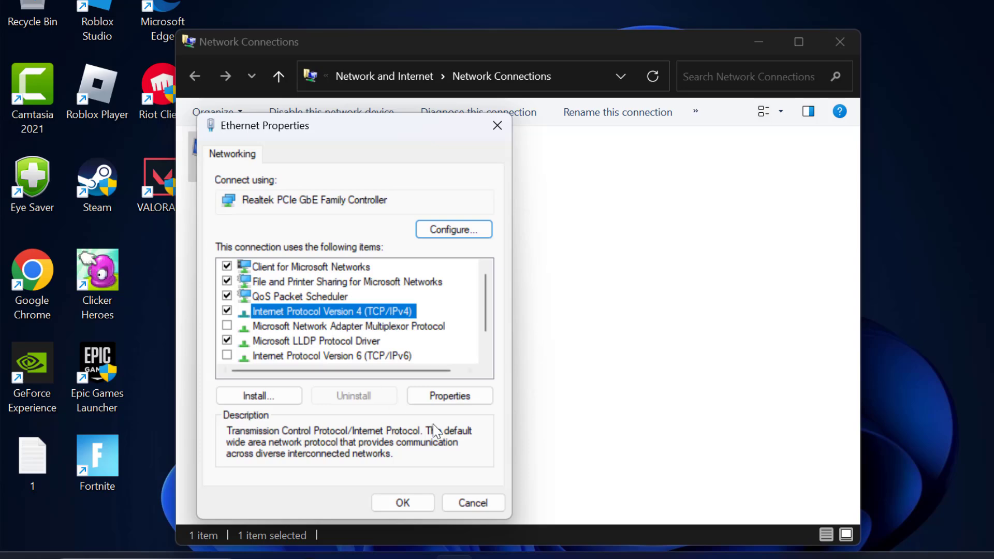
{"action": "left_click", "coordinate": [449, 395]}
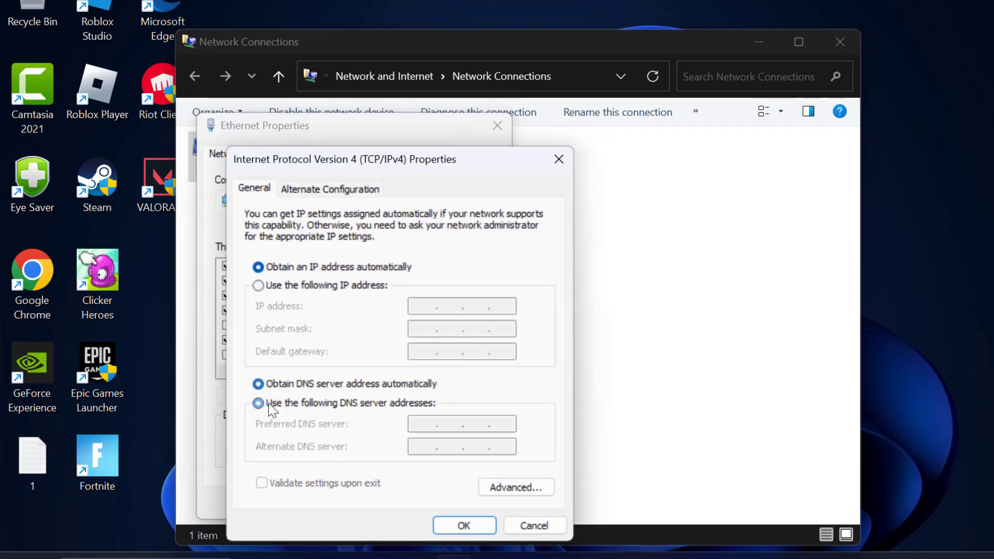
{"action": "left_click", "coordinate": [257, 403]}
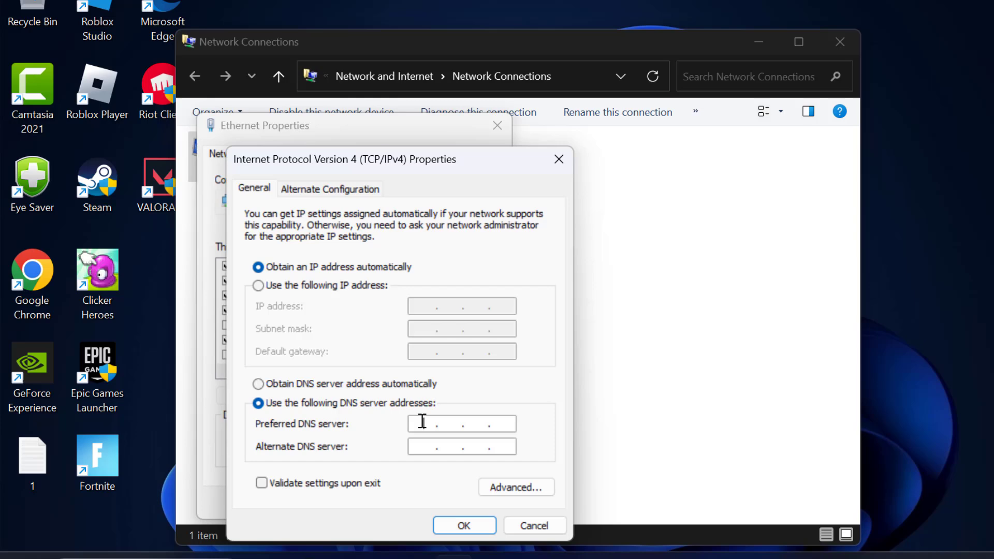
Set preferred DNS 8.8.8.8 and alternate DNS 8.8.4.4 and confirm.
{"action": "type", "text": "8.8.88"}
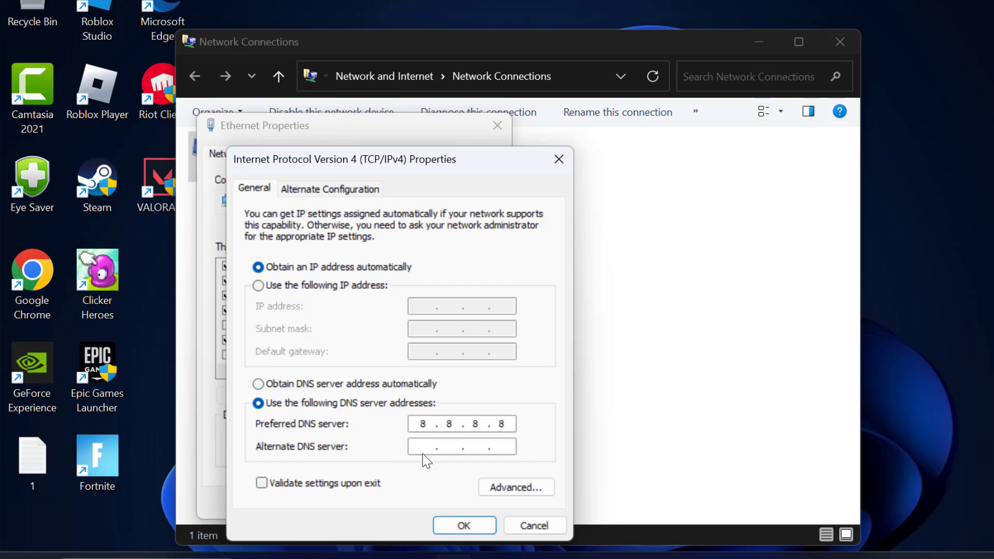
{"action": "left_click", "coordinate": [425, 446]}
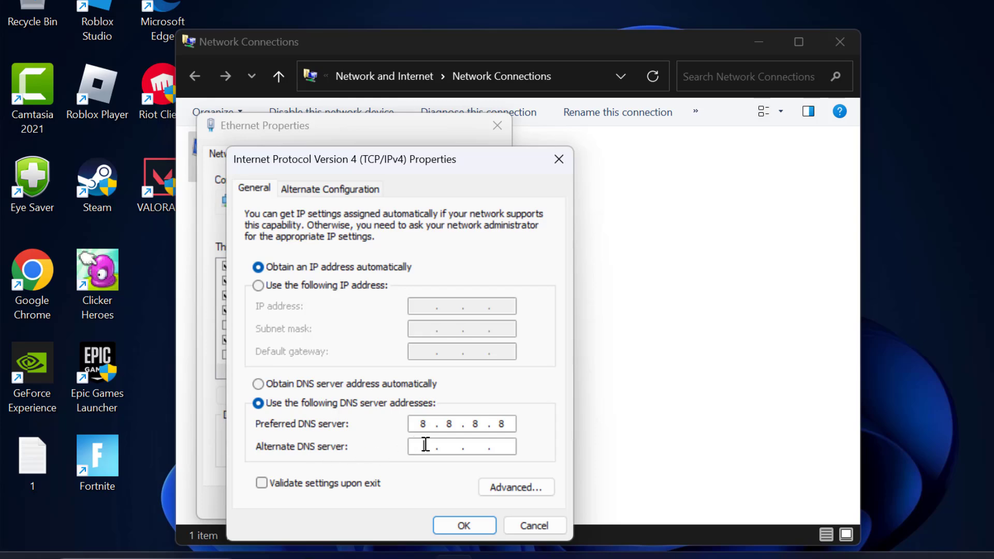
{"action": "type", "text": "8.8.4."}
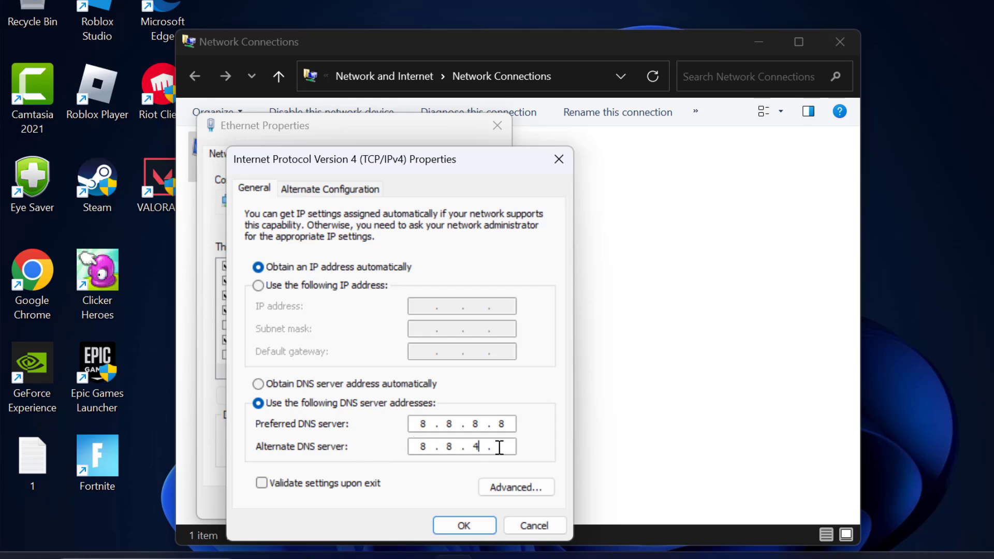
{"action": "type", "text": "4"}
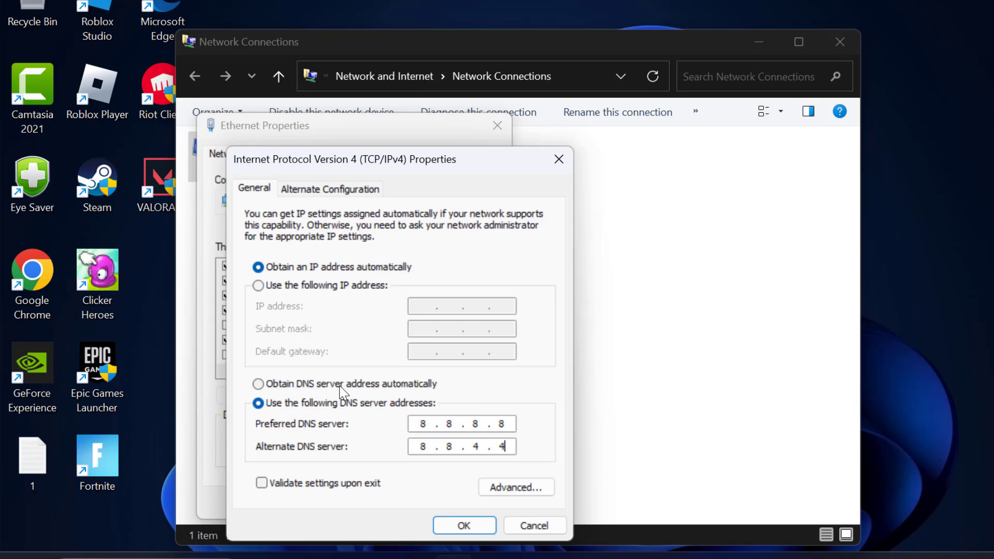
{"action": "left_click", "coordinate": [464, 525]}
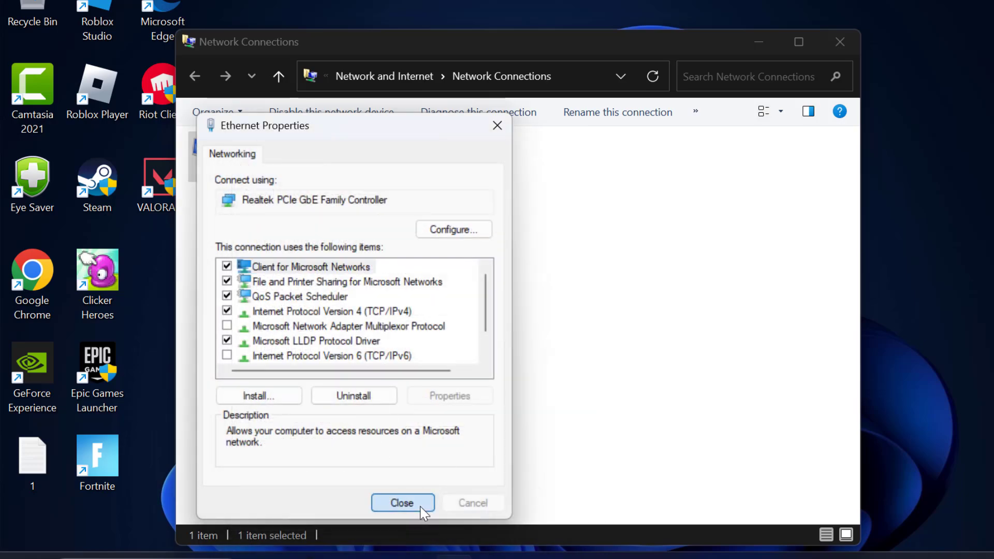
Close Ethernet Properties and the Network Connections window, returning to the desktop.
{"action": "left_click", "coordinate": [401, 503]}
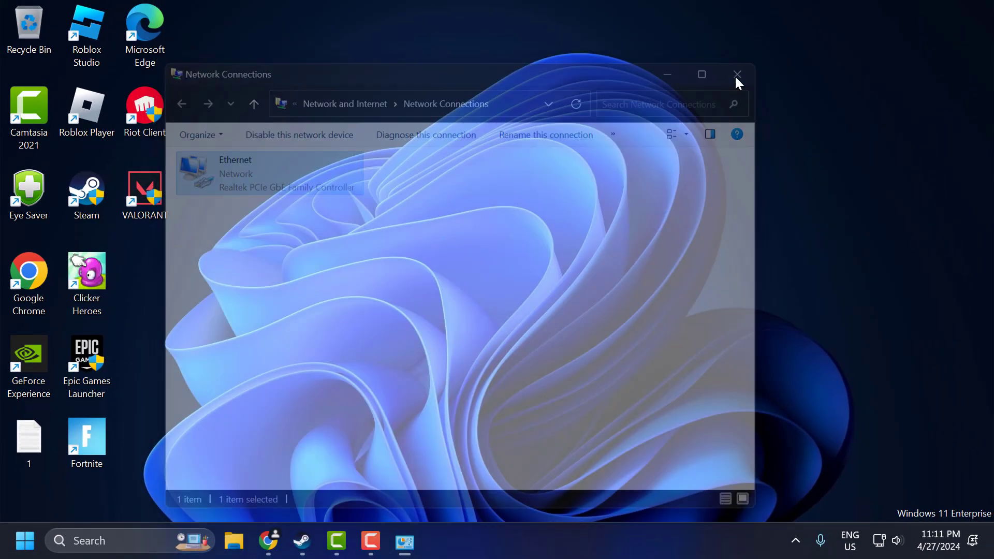
{"action": "left_click", "coordinate": [737, 75]}
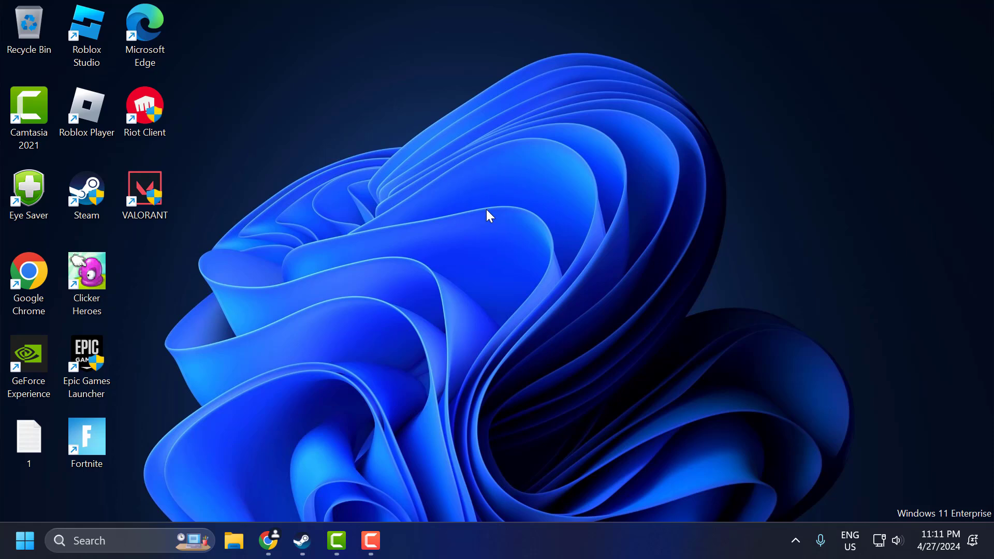
{"action": "mouse_move", "coordinate": [558, 444]}
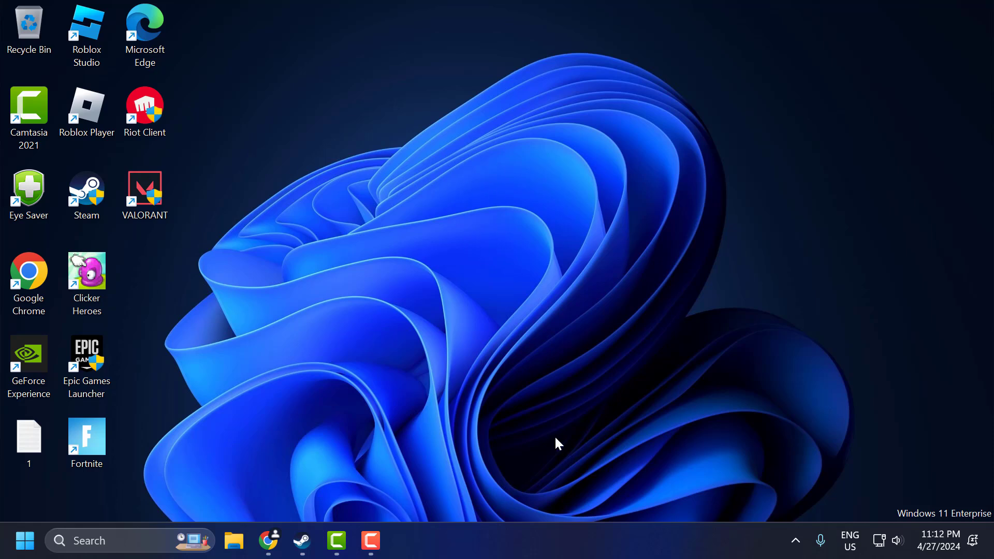
{"action": "mouse_move", "coordinate": [550, 448]}
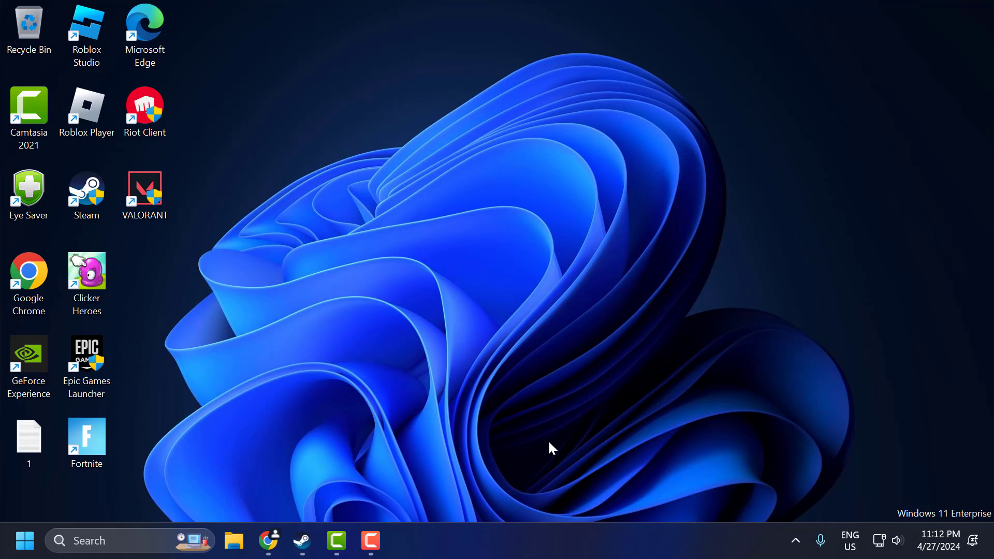